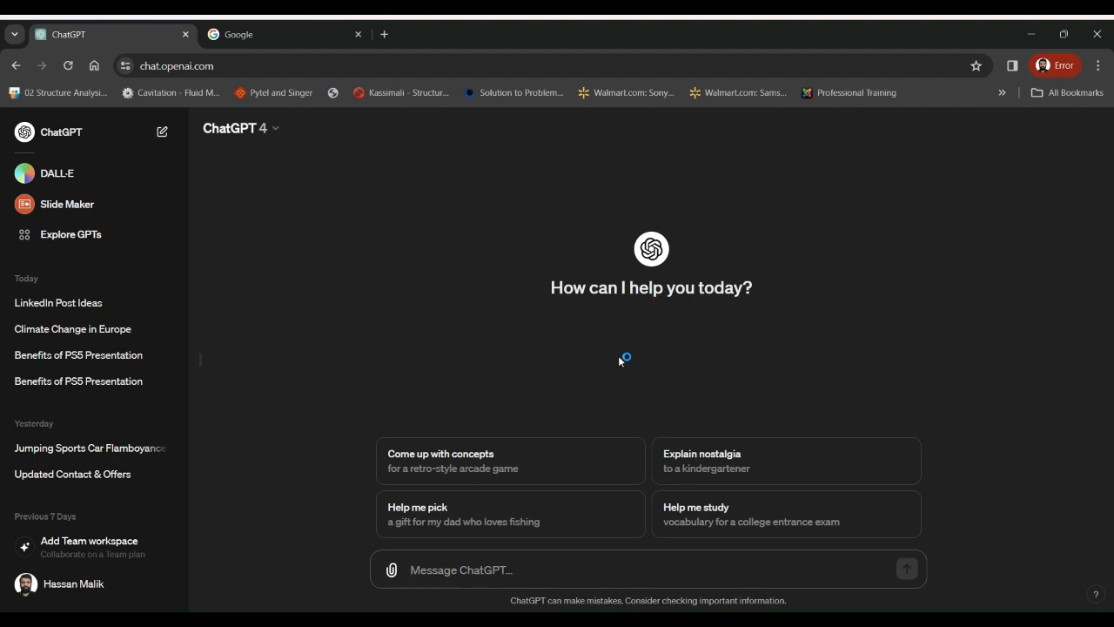
{"action": "mouse_move", "coordinate": [620, 361]}
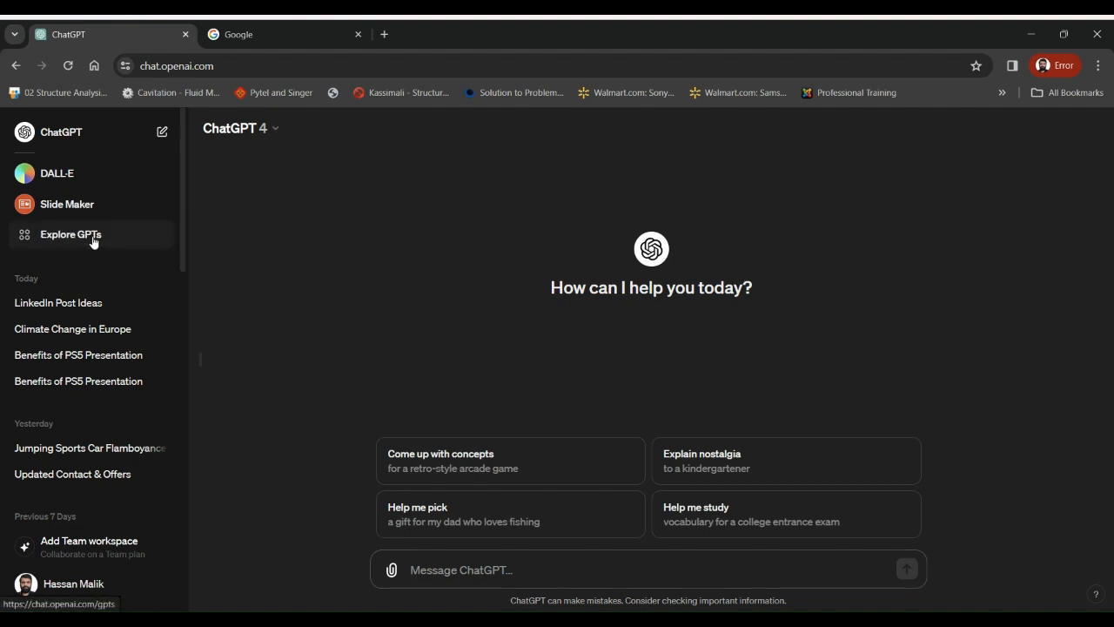
Step: Browse Explore GPTs across the DALL·E and Top Picks categories and start a chat with the DALL·E GPT by ChatGPT
{"action": "left_click", "coordinate": [69, 234]}
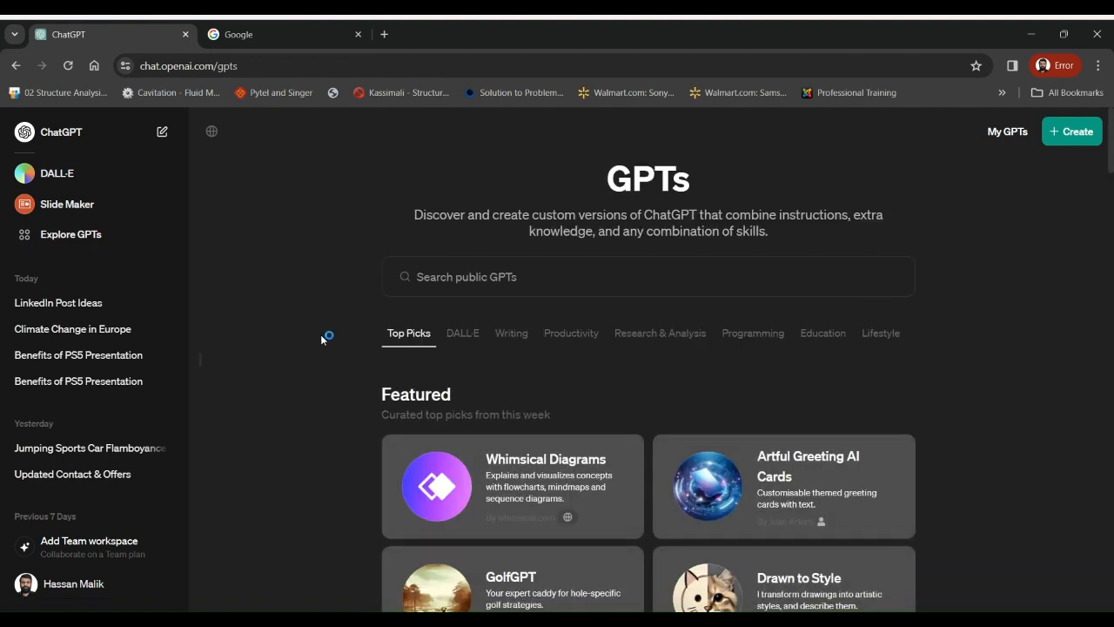
{"action": "scroll", "scroll_direction": "down", "scroll_amount": 3}
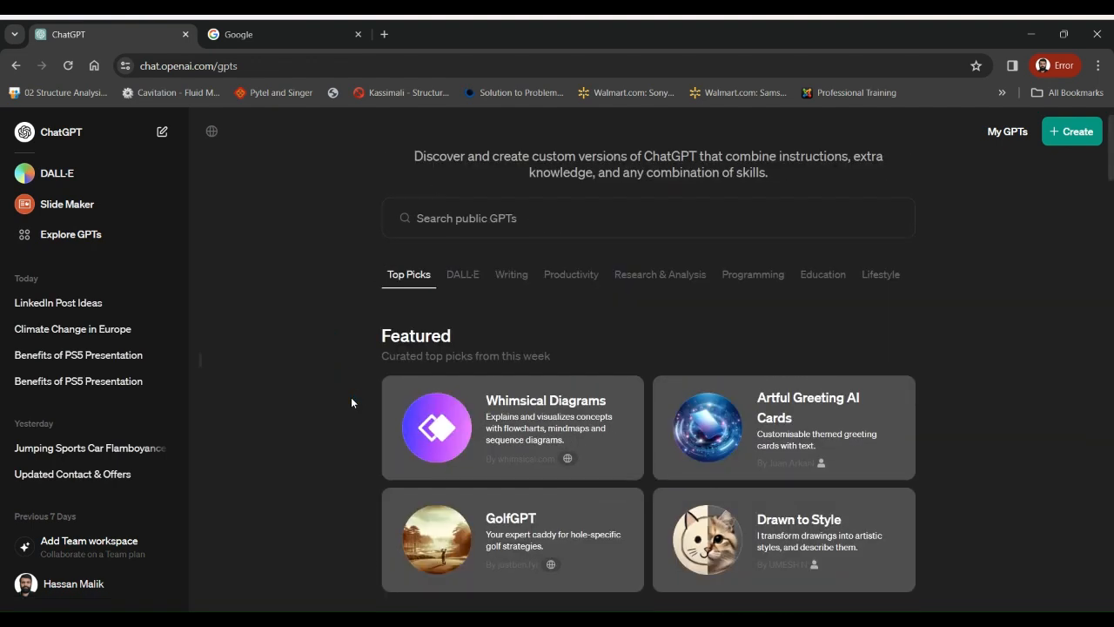
{"action": "scroll", "scroll_direction": "down", "scroll_amount": 3}
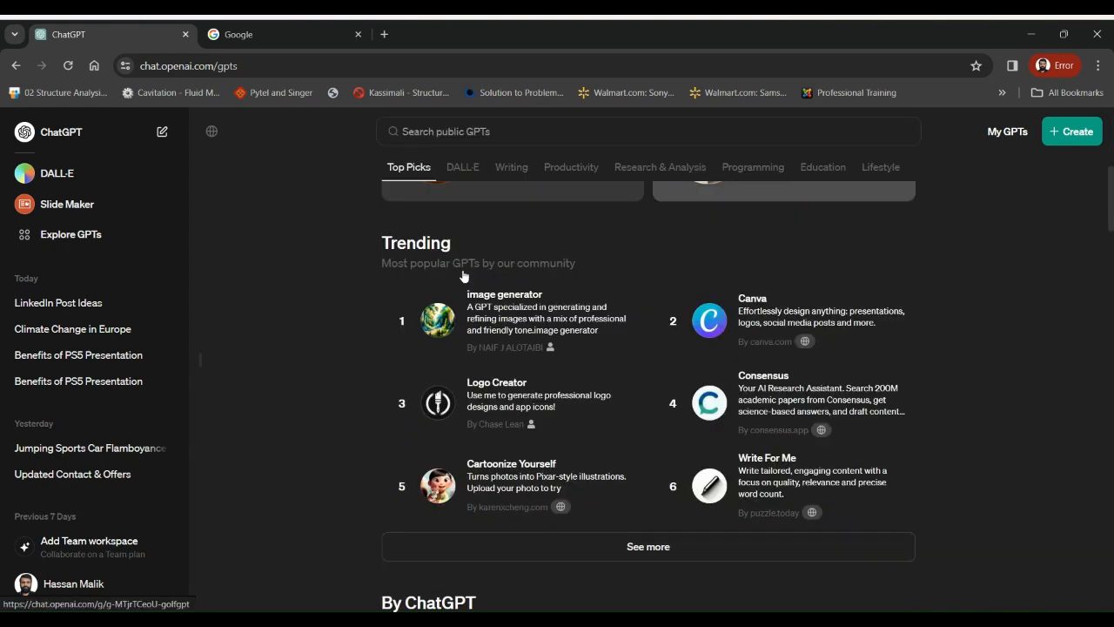
{"action": "left_click", "coordinate": [463, 167]}
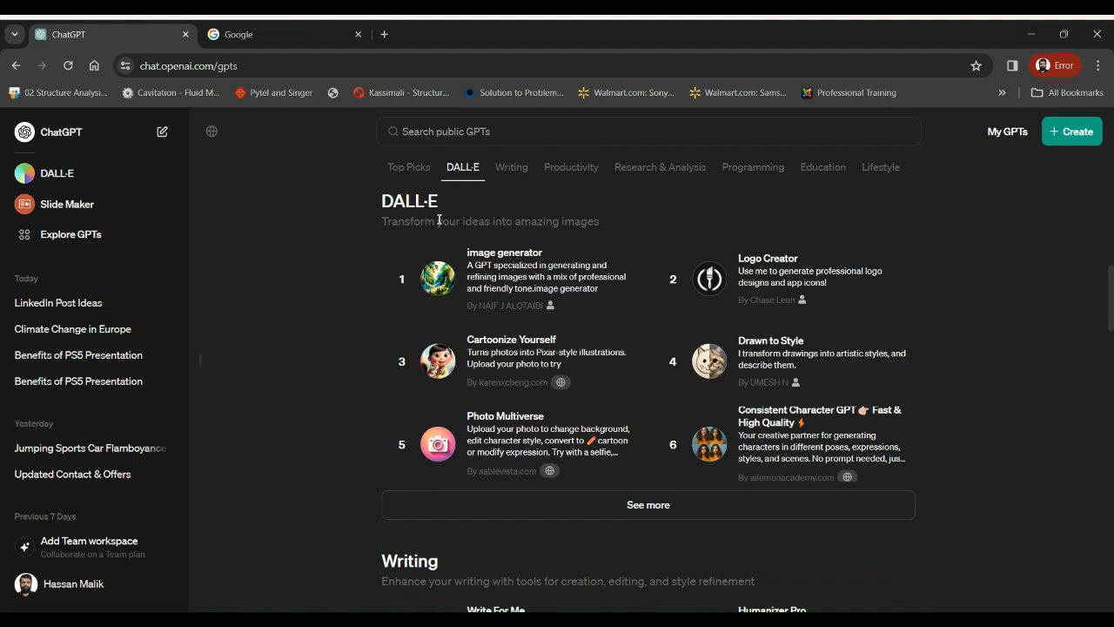
{"action": "mouse_move", "coordinate": [707, 277]}
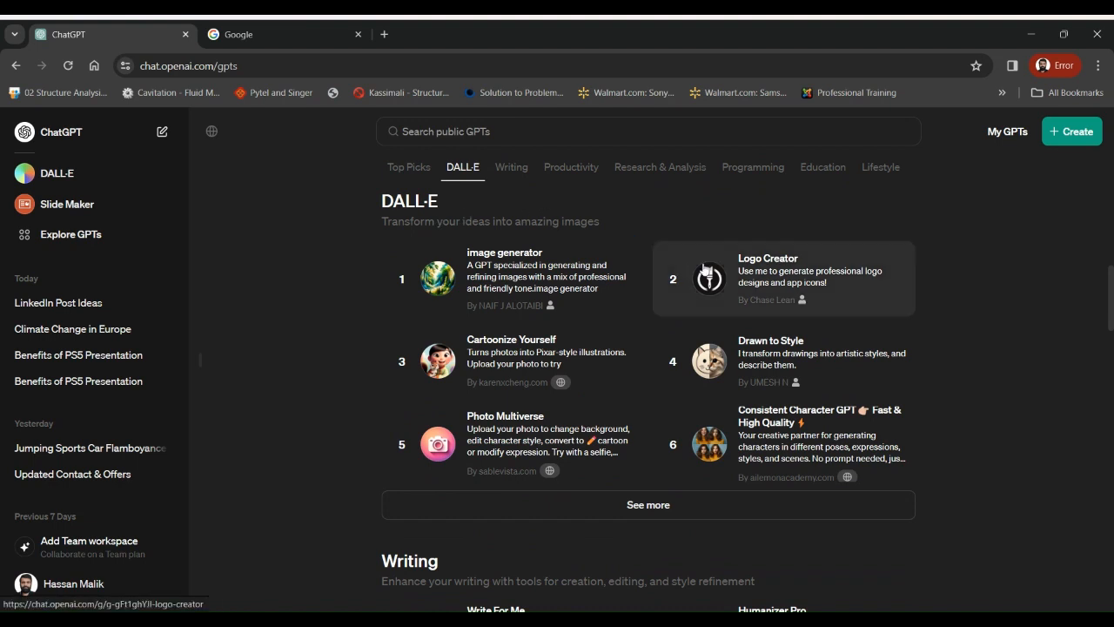
{"action": "mouse_move", "coordinate": [728, 349]}
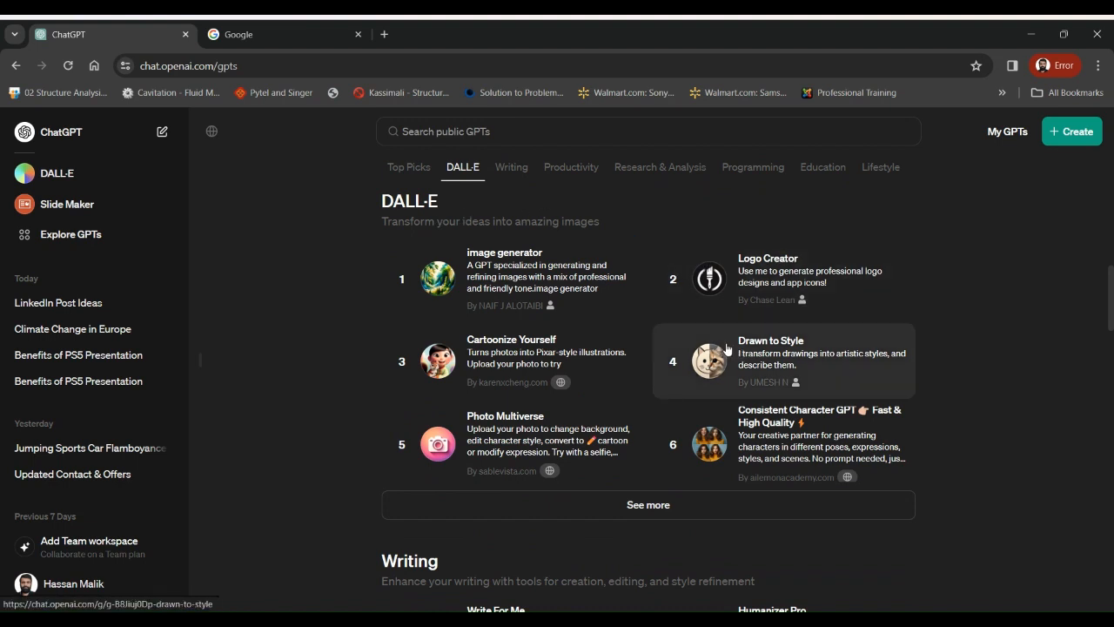
{"action": "mouse_move", "coordinate": [548, 432]}
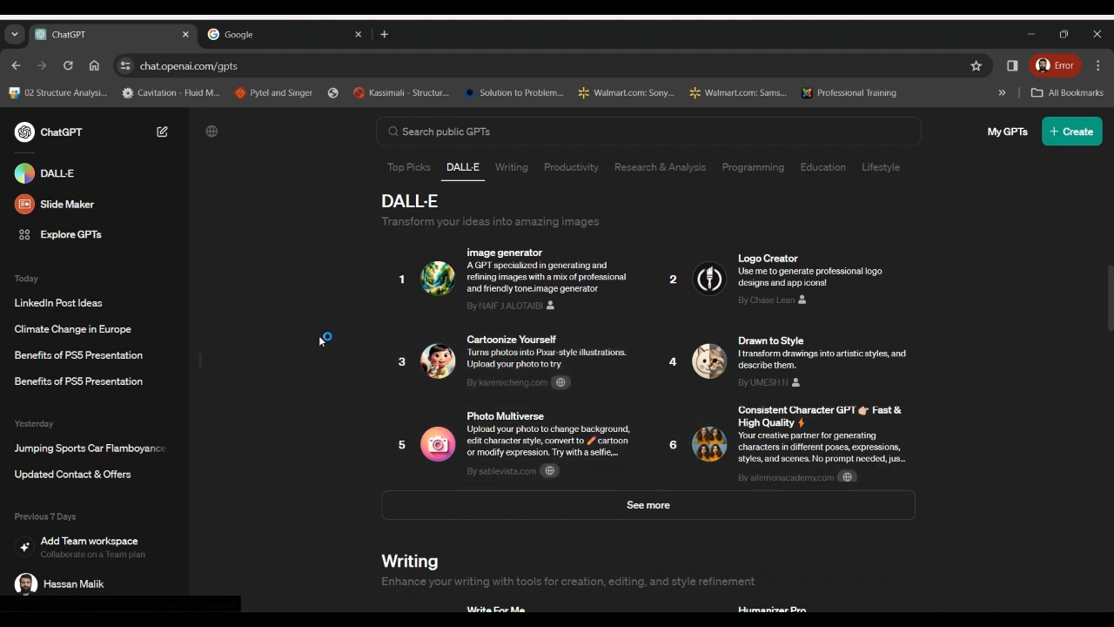
{"action": "left_click", "coordinate": [408, 167]}
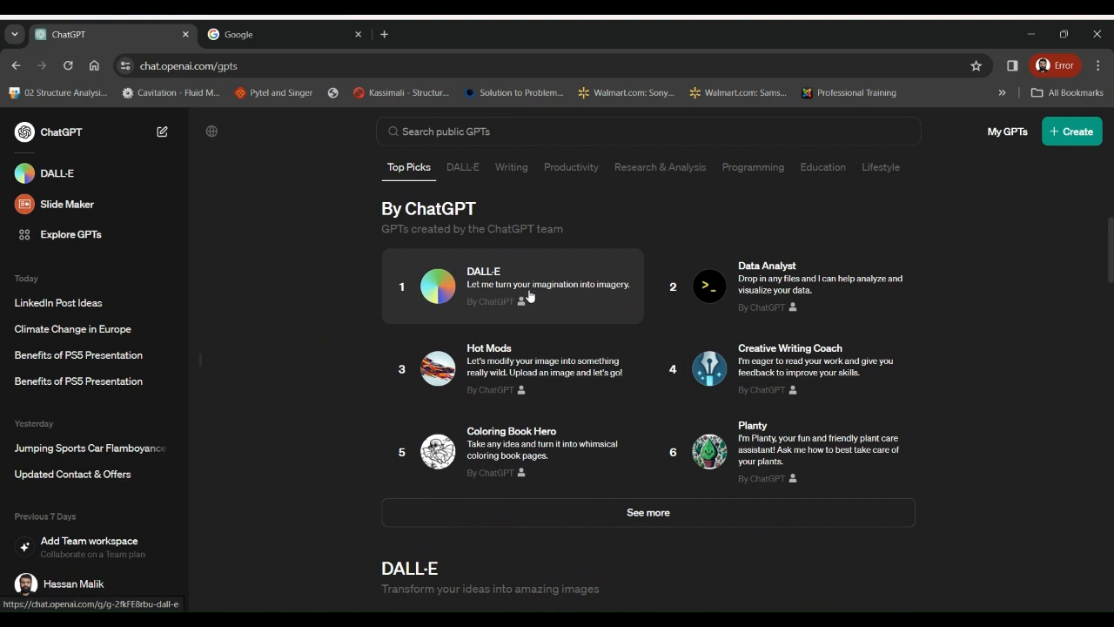
{"action": "mouse_move", "coordinate": [495, 296]}
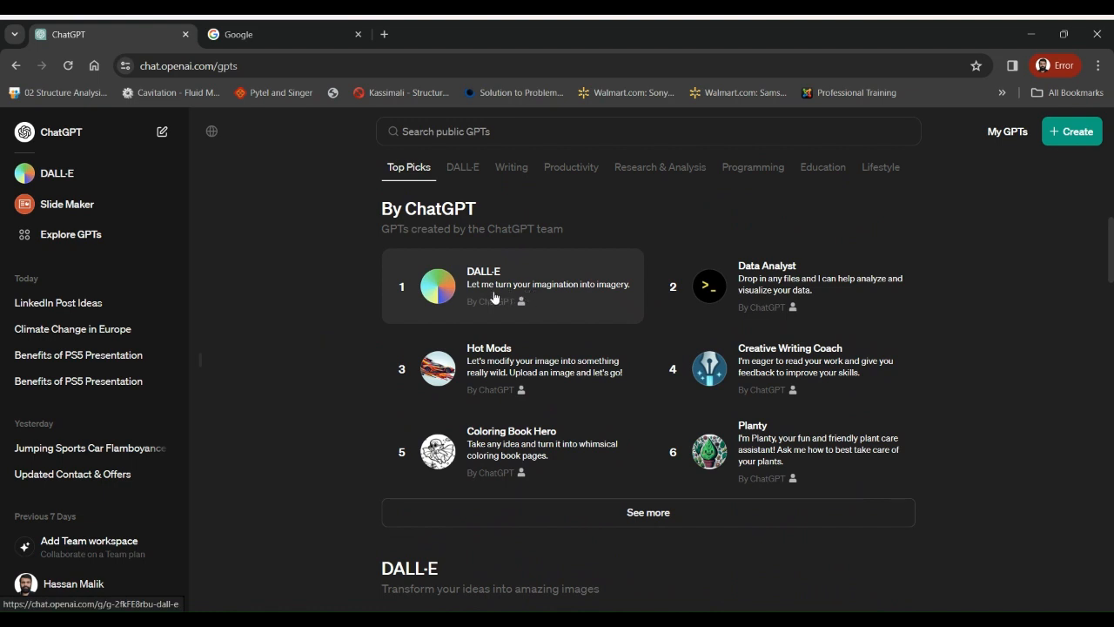
{"action": "mouse_move", "coordinate": [147, 178]}
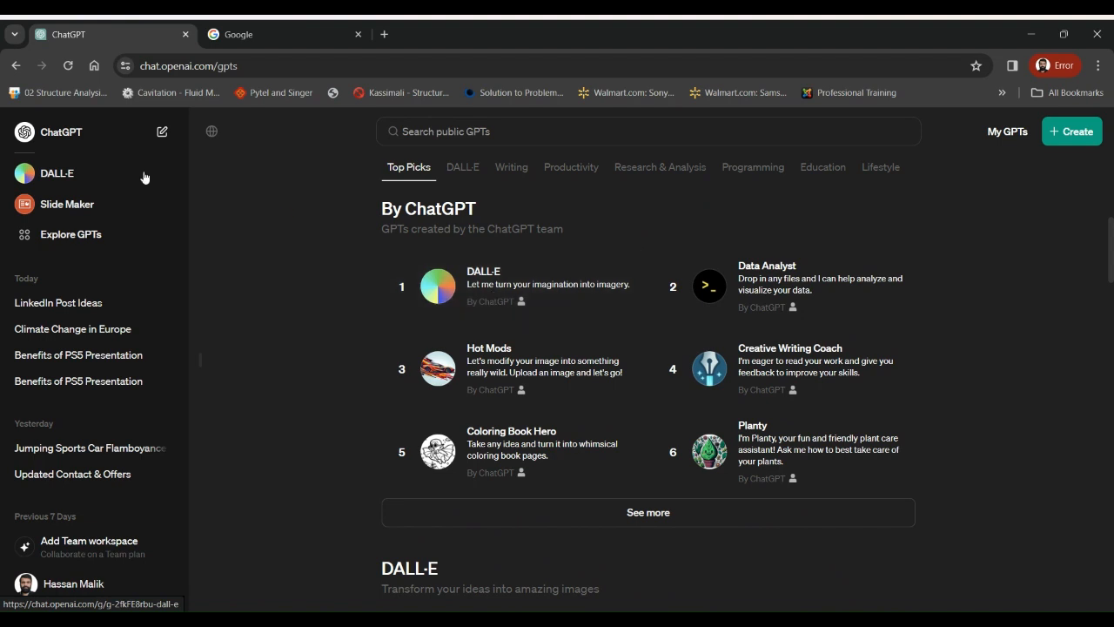
{"action": "mouse_move", "coordinate": [79, 174]}
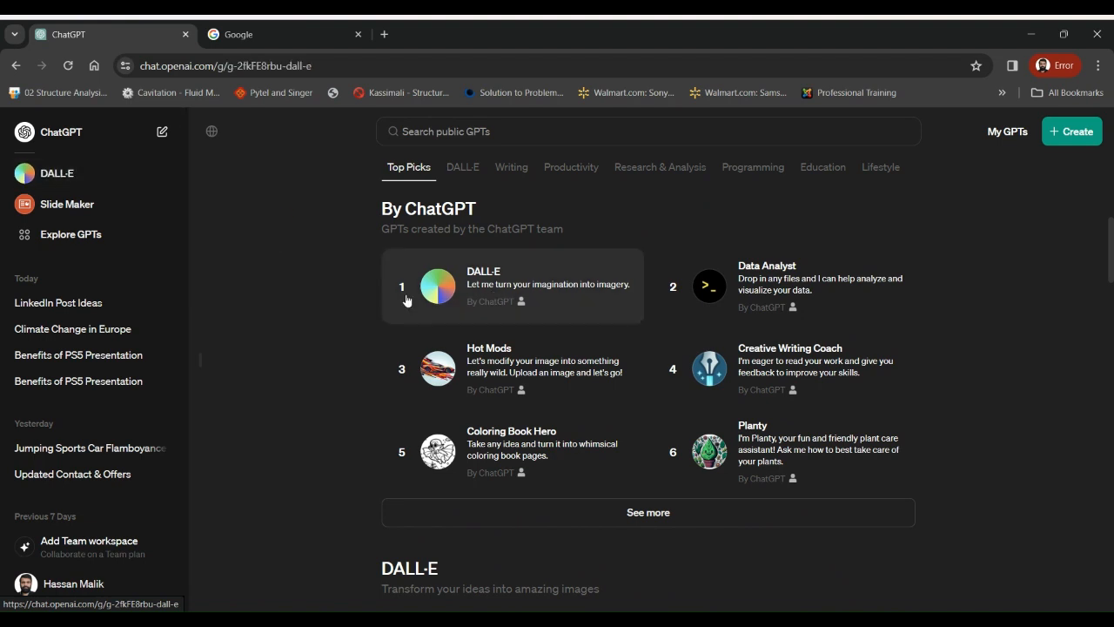
{"action": "left_click", "coordinate": [484, 285]}
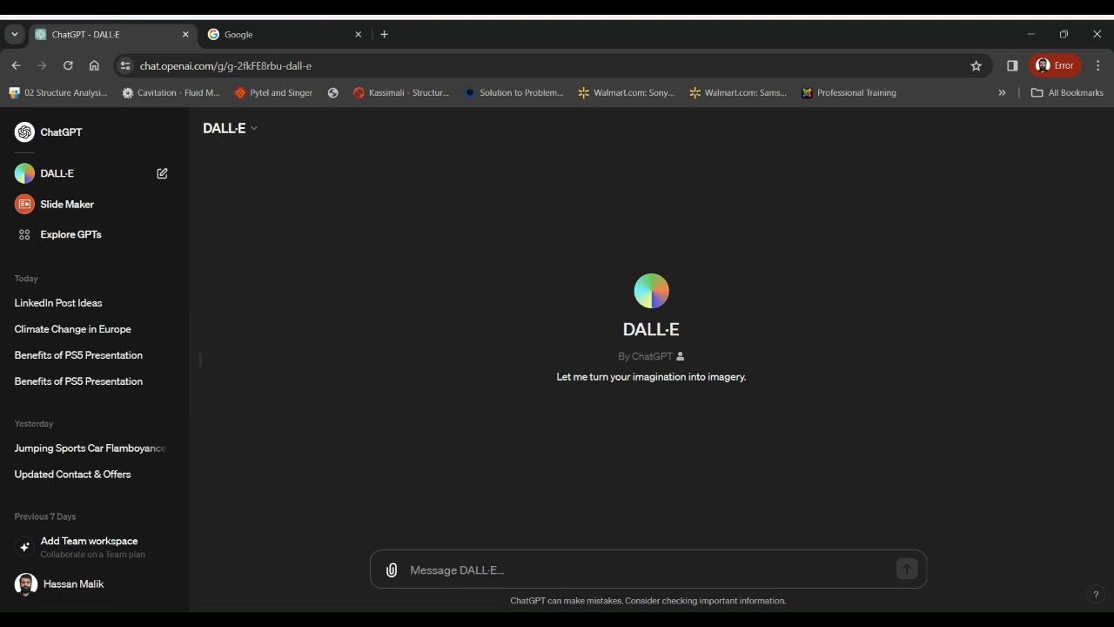
{"action": "mouse_move", "coordinate": [688, 571]}
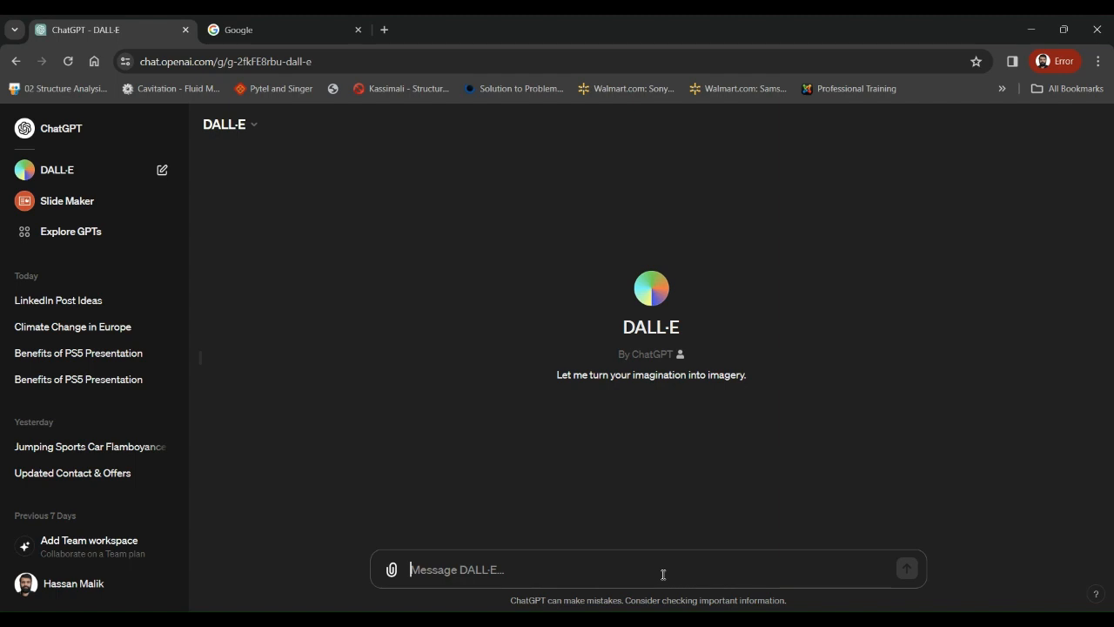
Step: Write the prompt: a sports car jumping through a fire ring in a Roman stadium, evening time, thunder in the background
{"action": "type", "text": "imagine a sports car jumping through a"}
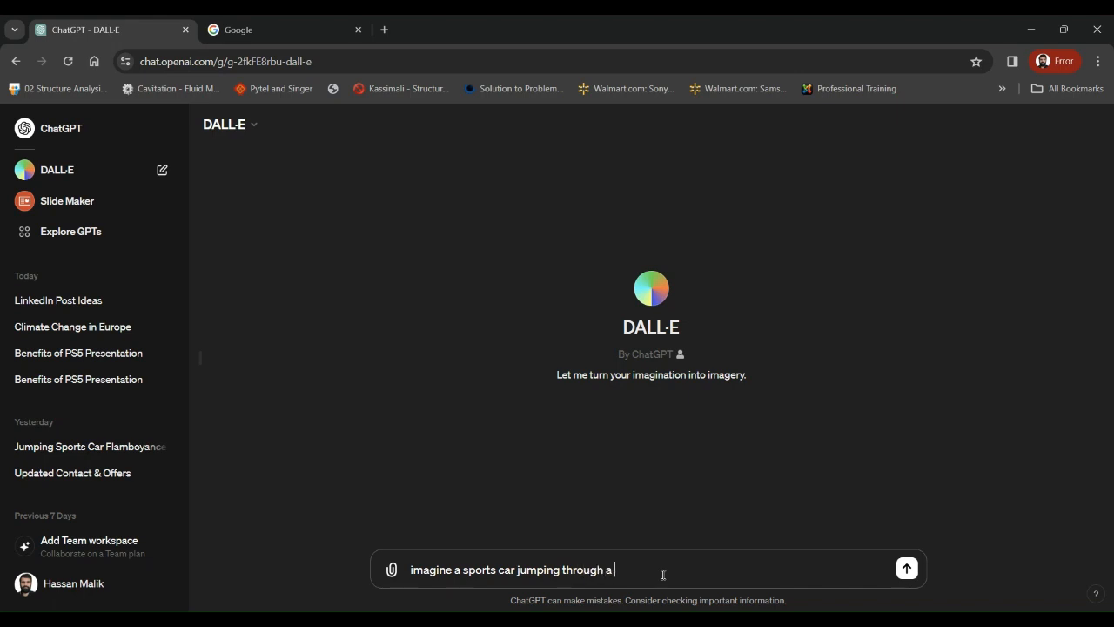
{"action": "type", "text": "fire ring"}
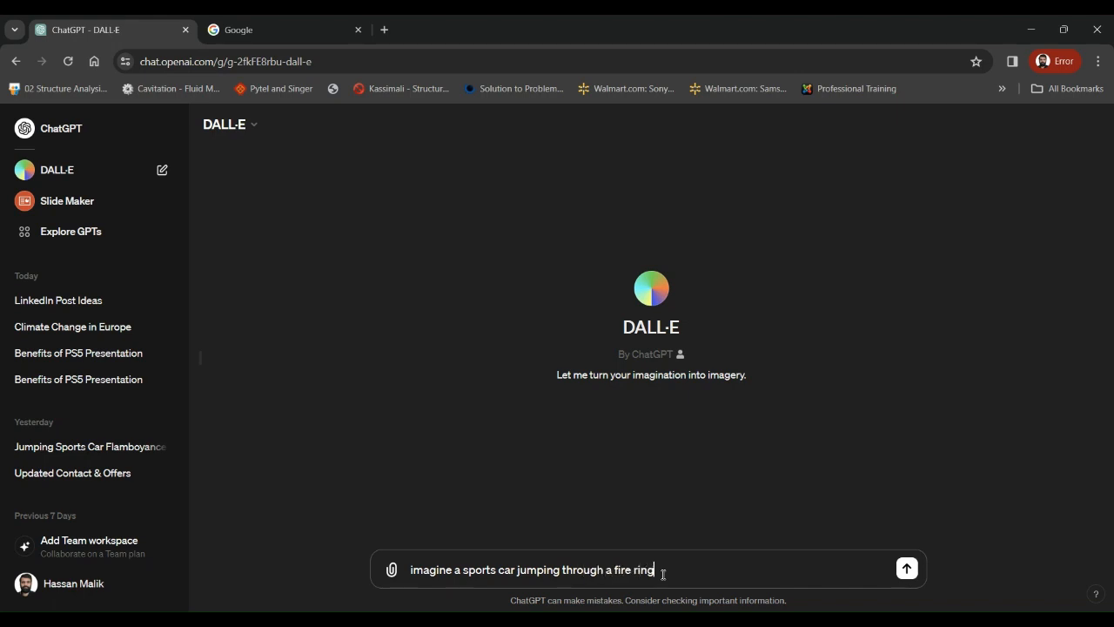
{"action": "type", "text": "in a roma"}
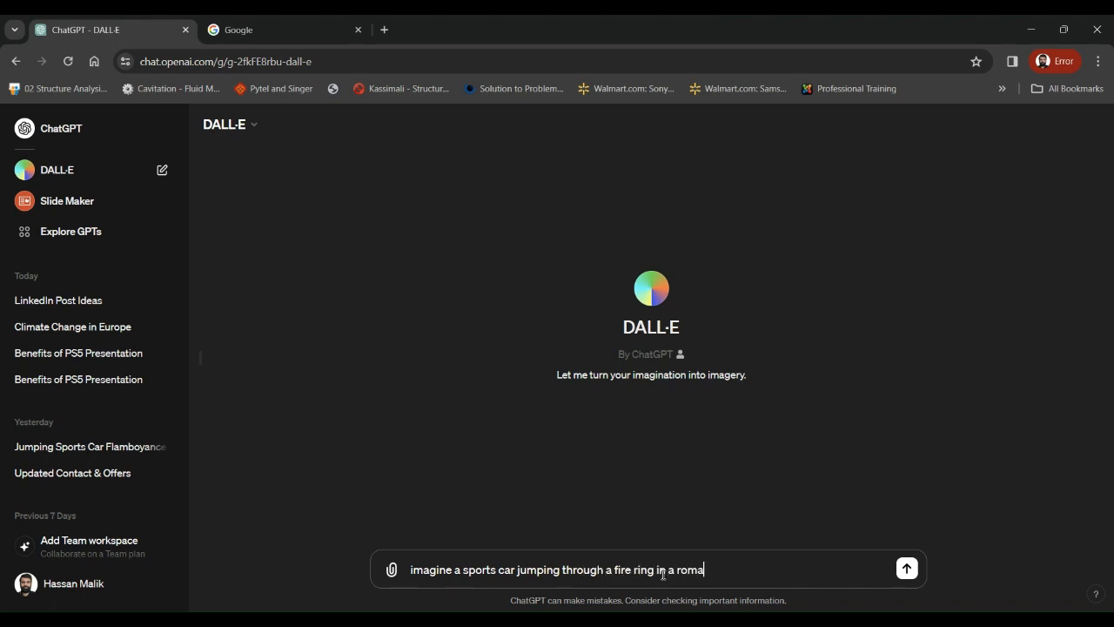
{"action": "type", "text": "n stadium. t"}
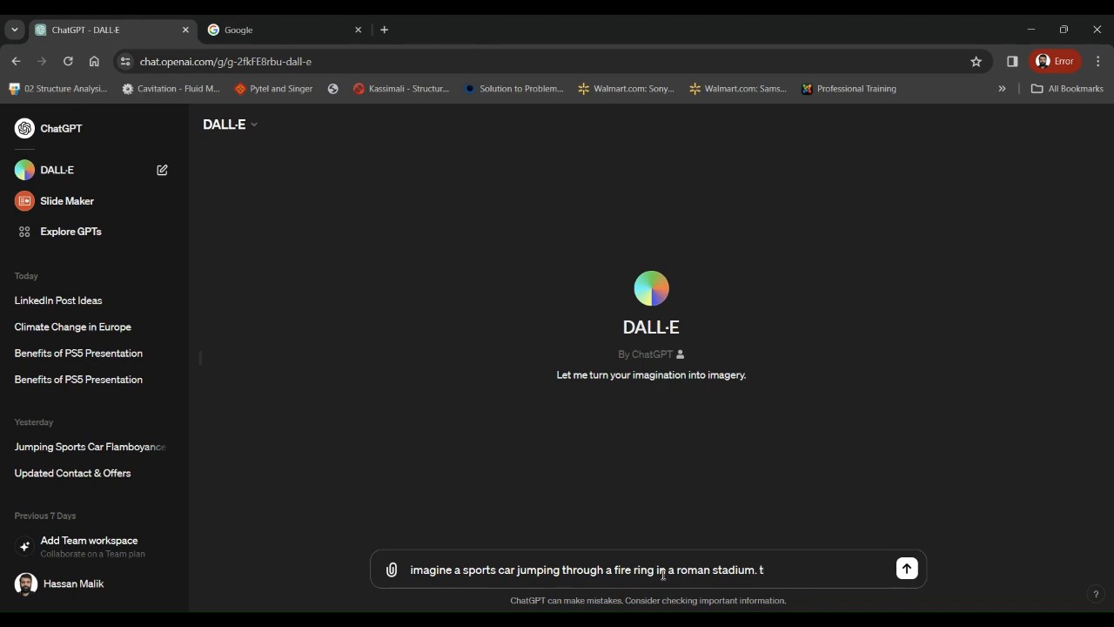
{"action": "type", "text": "he event is"}
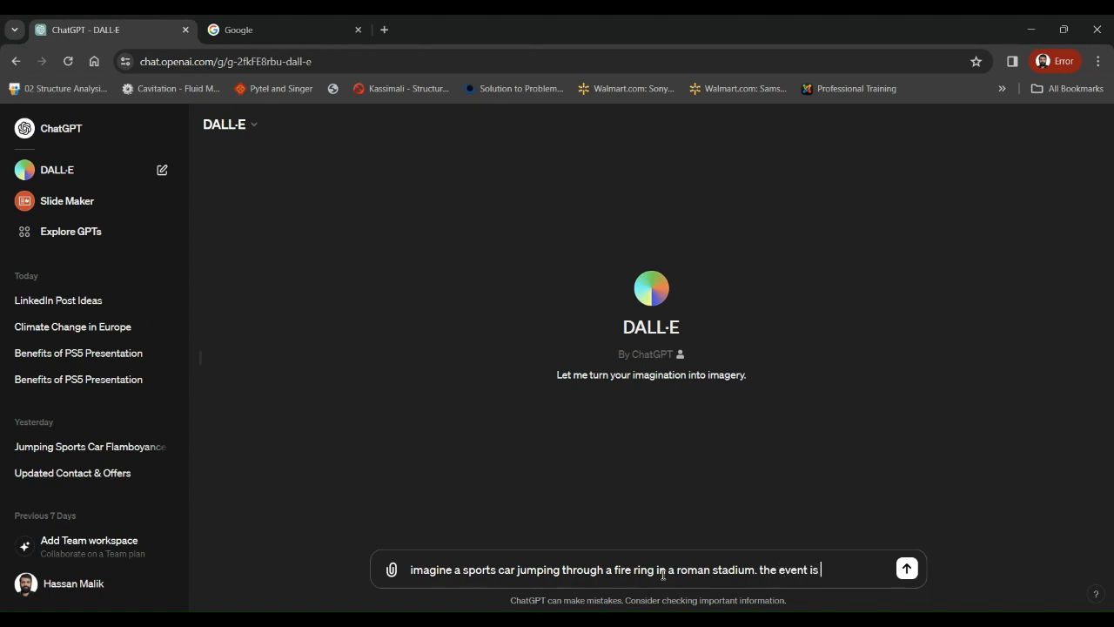
{"action": "type", "text": "taking place"}
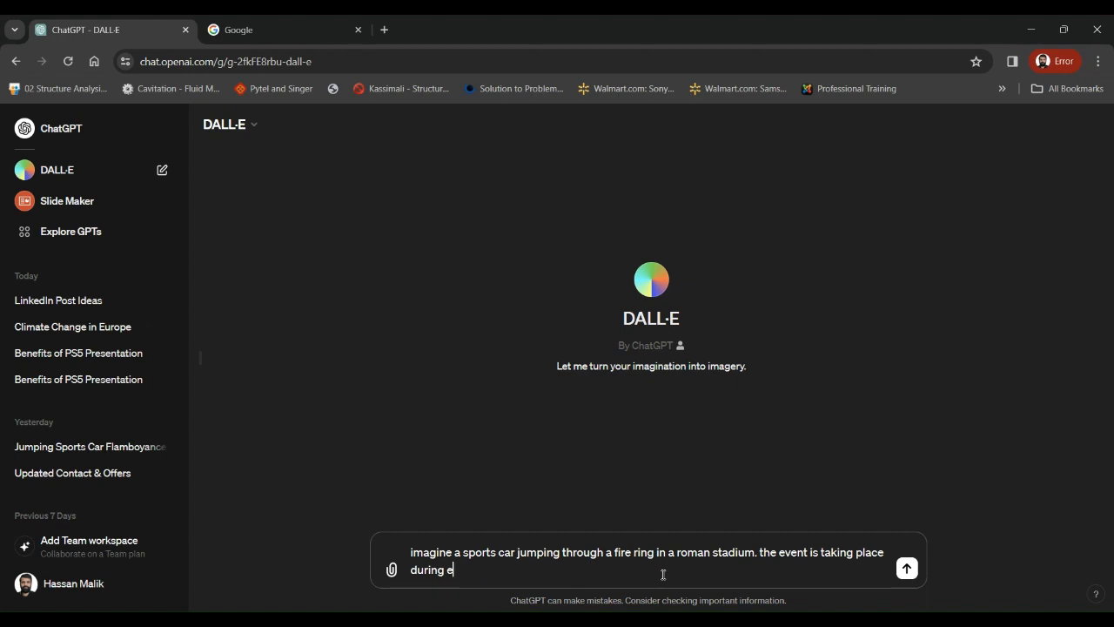
{"action": "type", "text": "vening tim"}
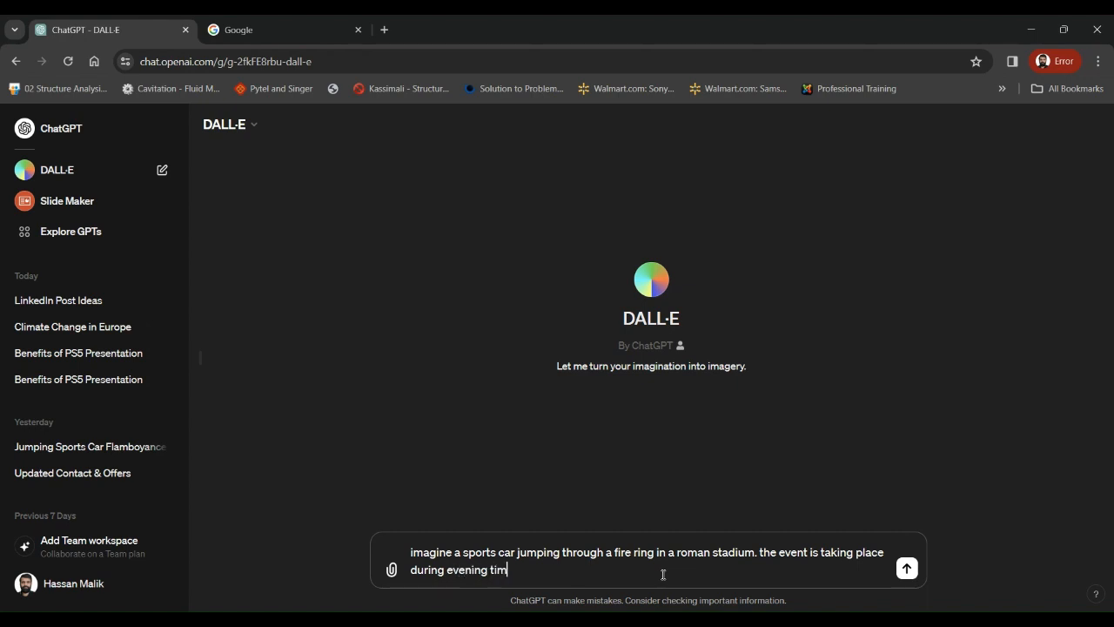
{"action": "type", "text": "e. use thun"}
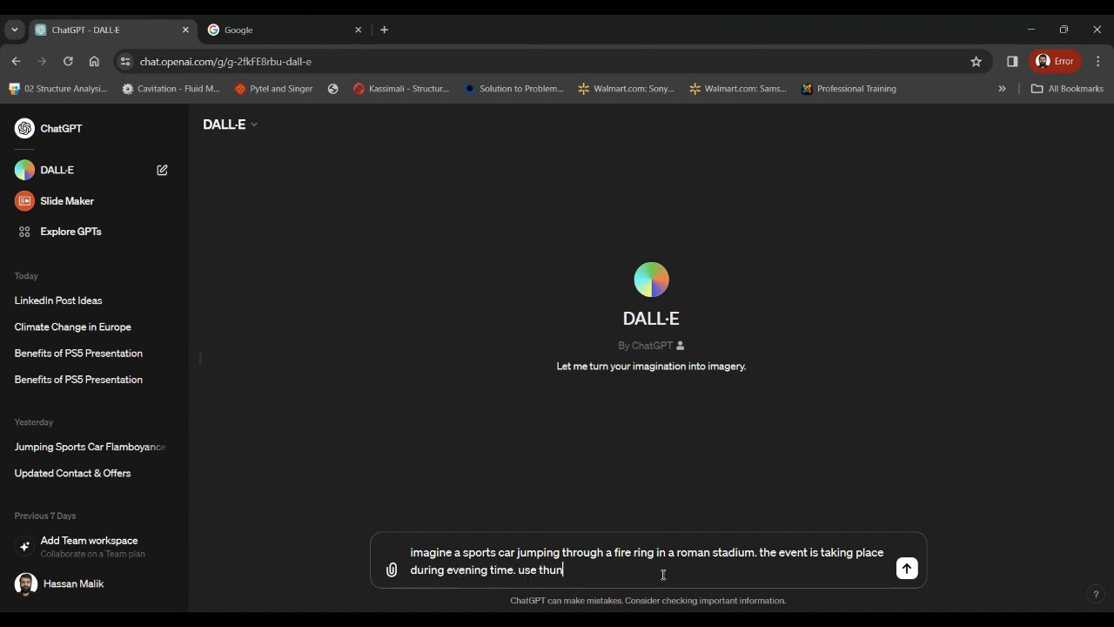
{"action": "type", "text": "ders in the"}
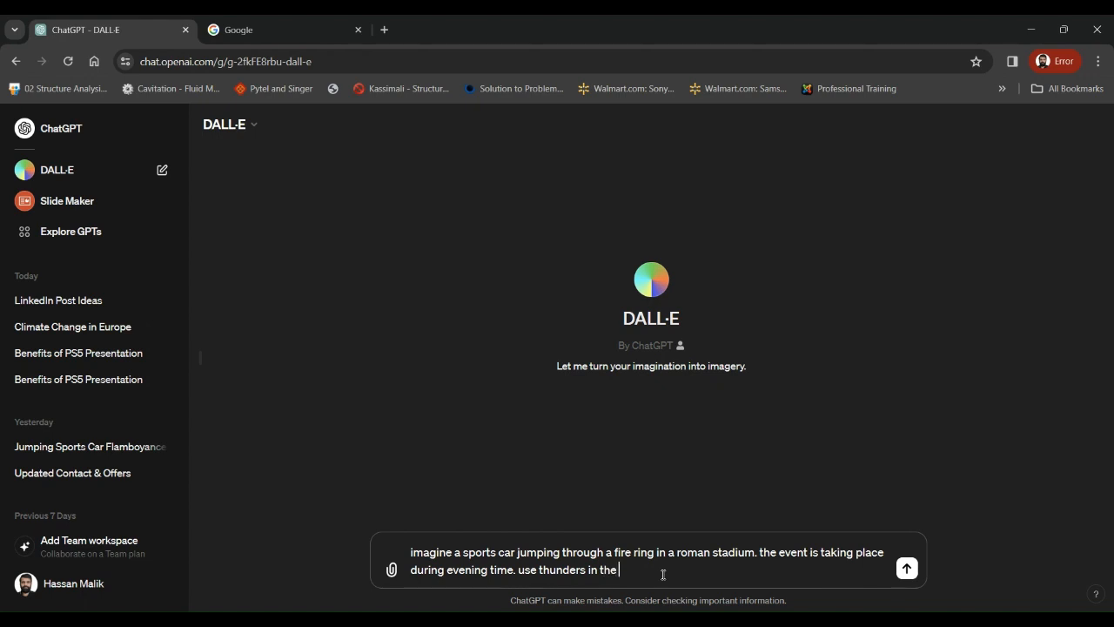
{"action": "type", "text": "backg"}
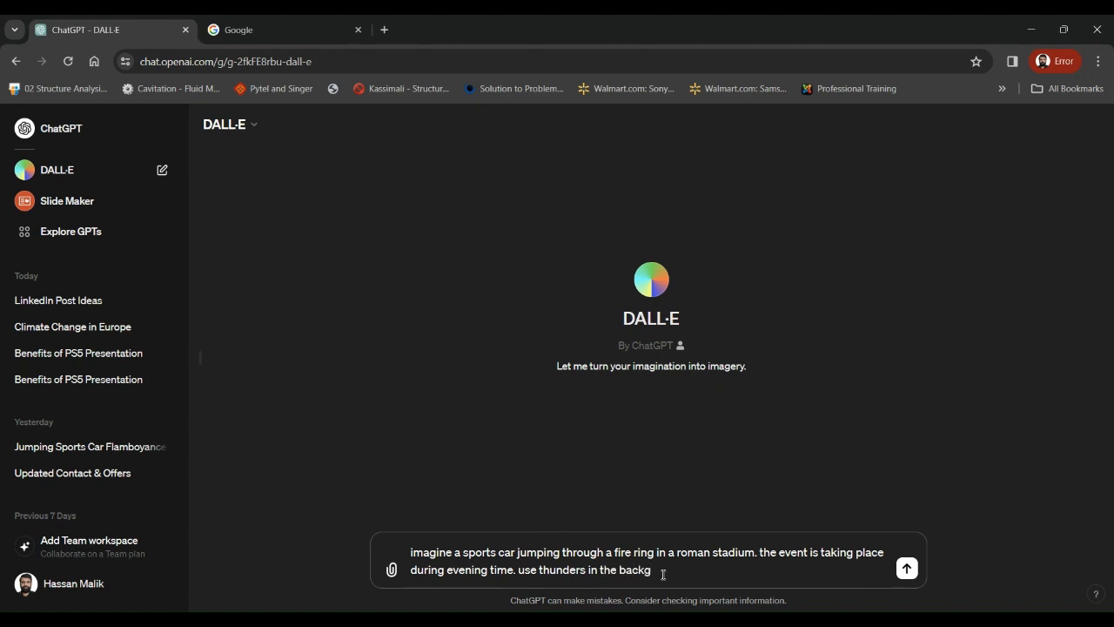
{"action": "type", "text": "round."}
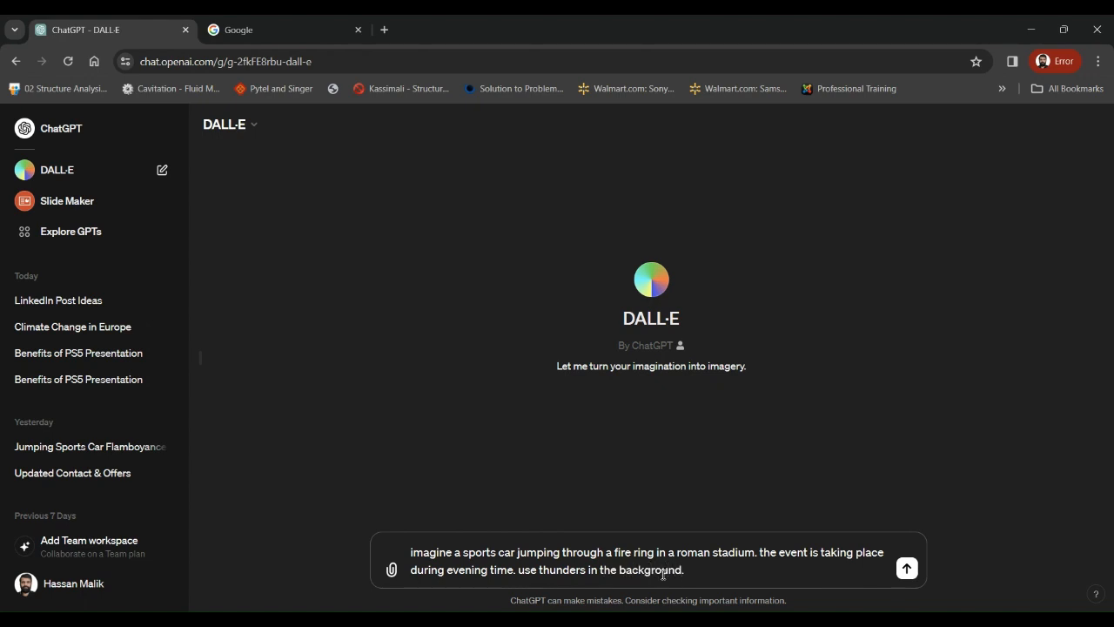
Step: Send the prompt, view the first generated fire-ring image full size, then return to the chat with both images
{"action": "left_click", "coordinate": [906, 568]}
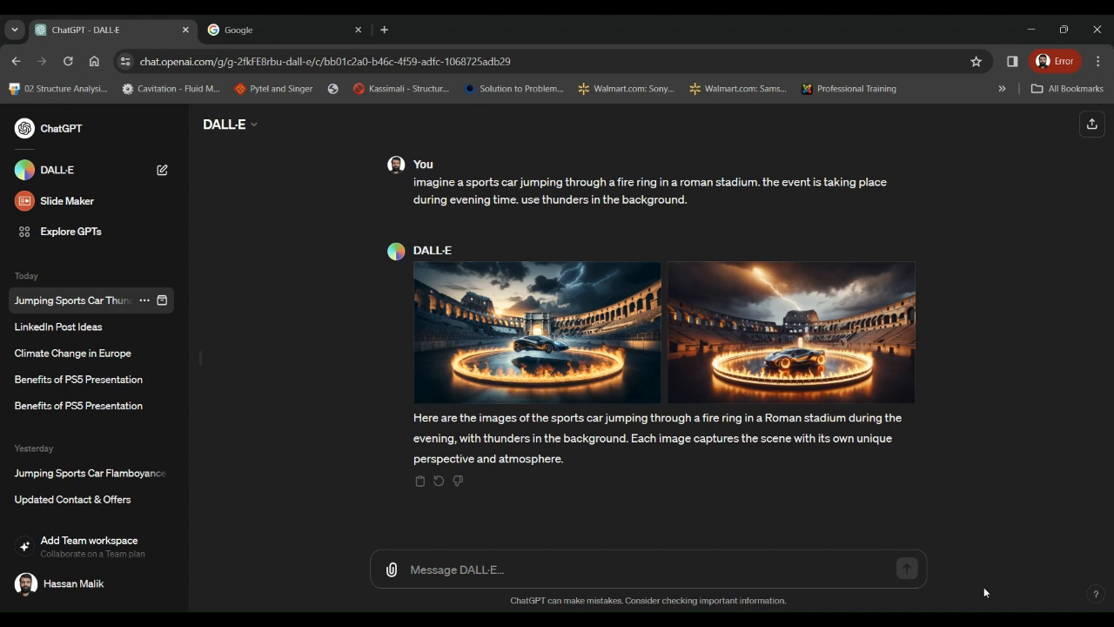
{"action": "left_click", "coordinate": [537, 331]}
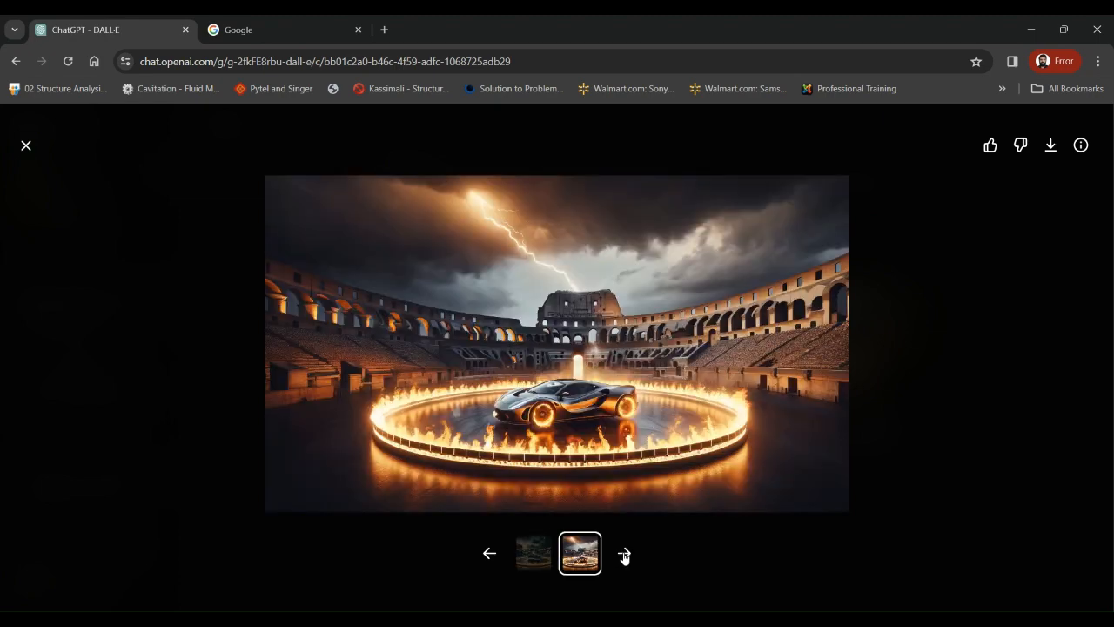
{"action": "mouse_move", "coordinate": [561, 464]}
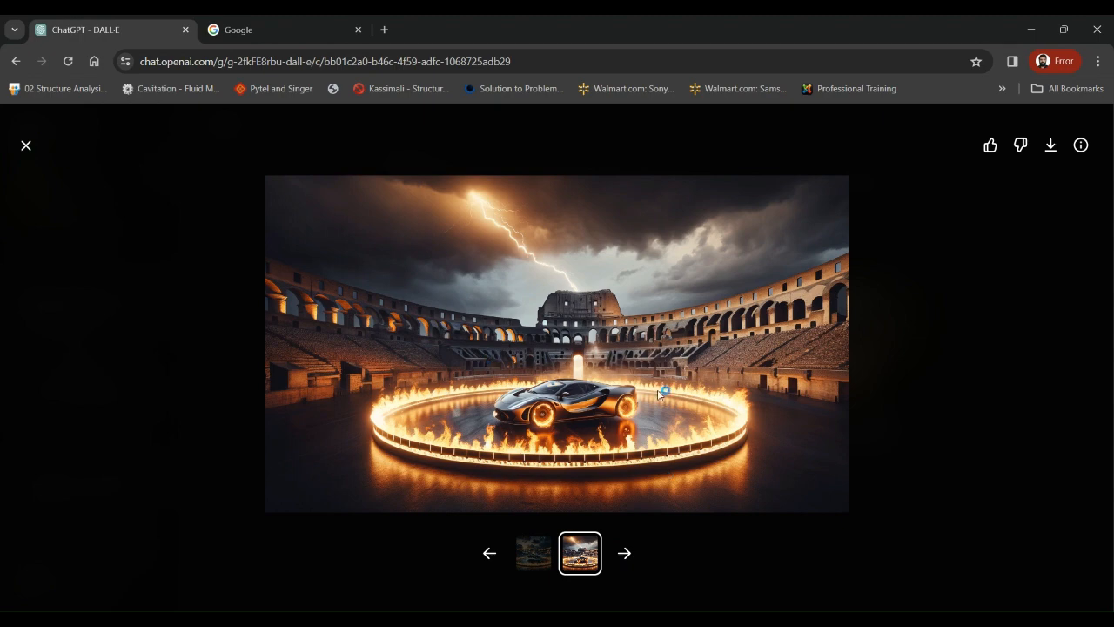
{"action": "mouse_move", "coordinate": [627, 387]}
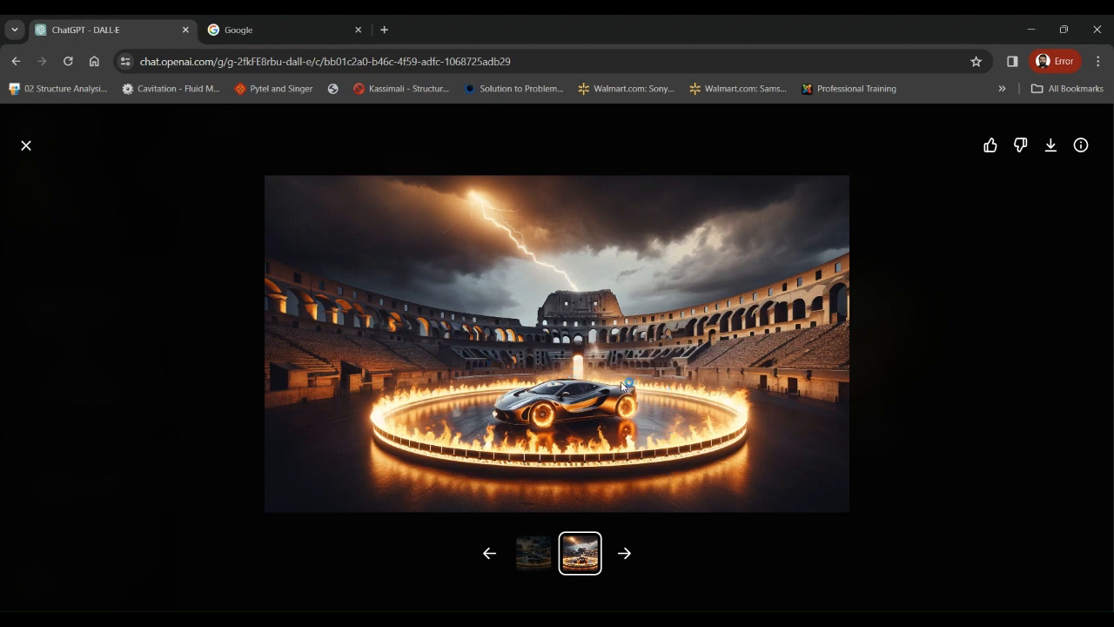
{"action": "mouse_move", "coordinate": [719, 355]}
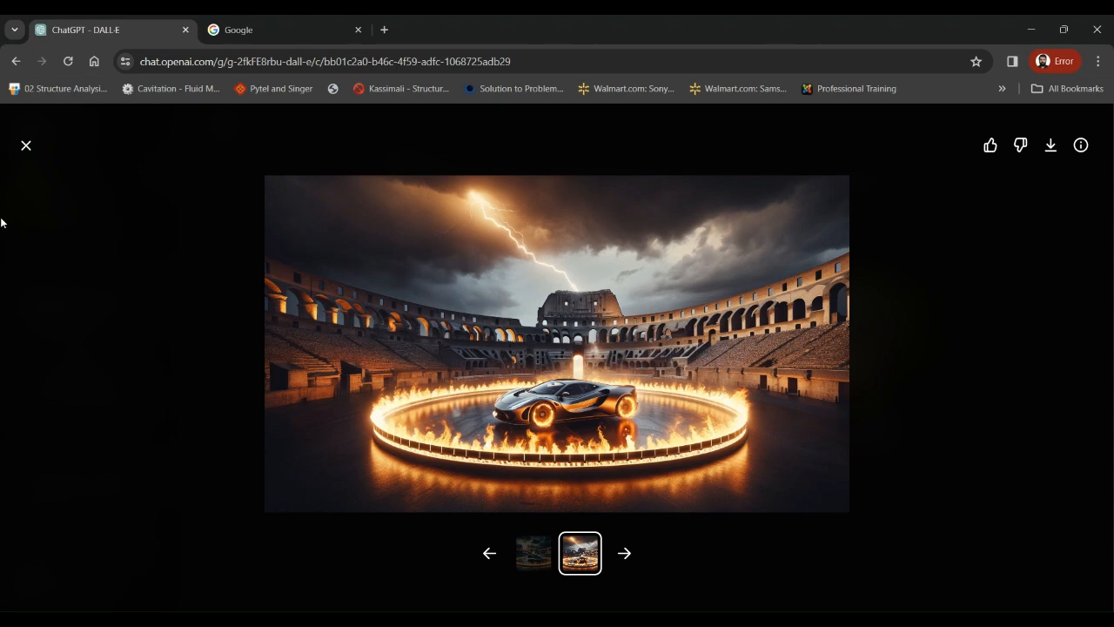
{"action": "mouse_move", "coordinate": [24, 146]}
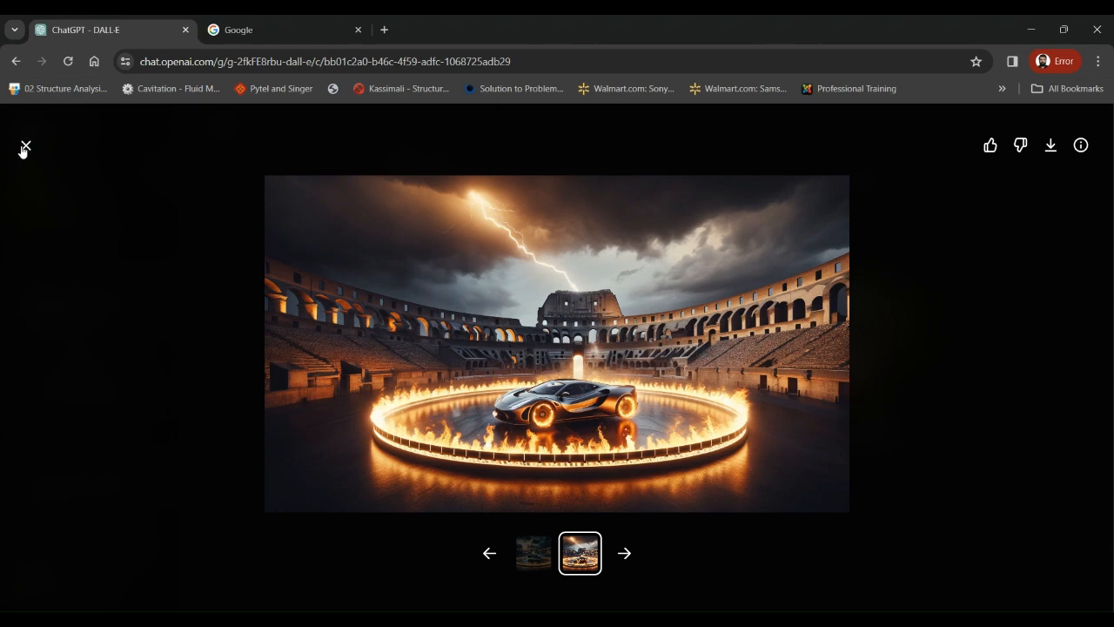
{"action": "left_click", "coordinate": [24, 146]}
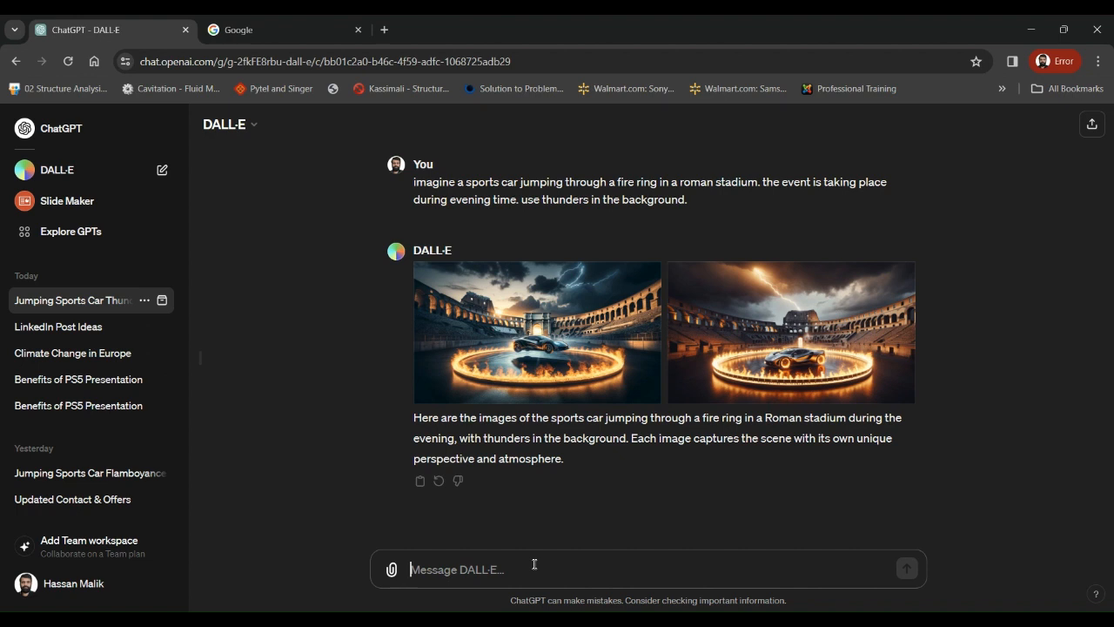
Step: Send a follow-up asking to turn it into a red car doing a burnout in a stadium full of people
{"action": "type", "text": "turn this into a red car. Make the"}
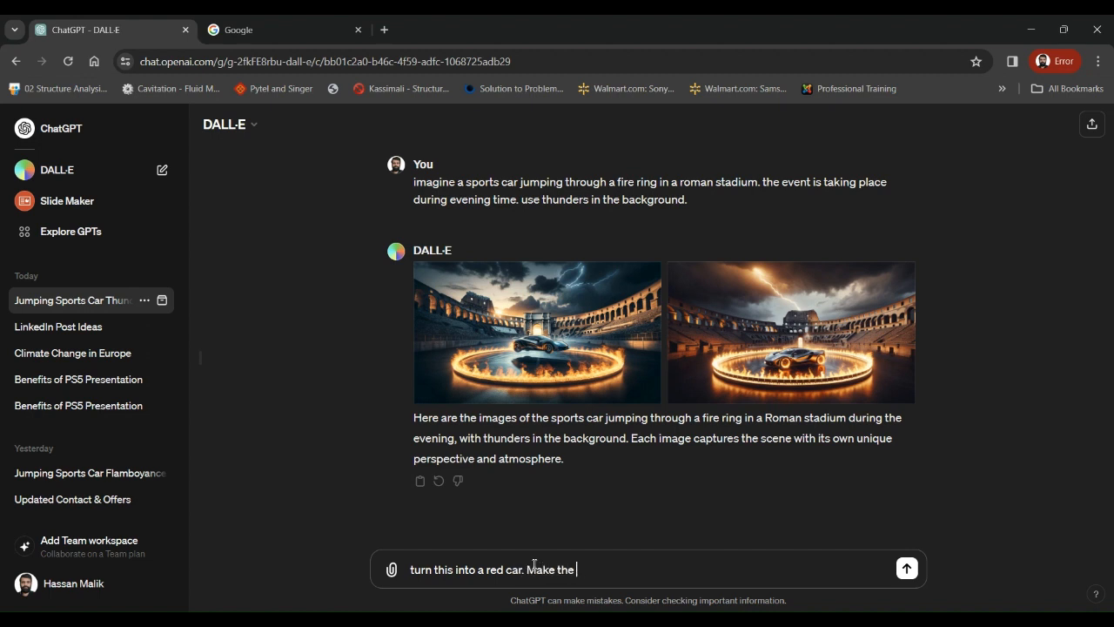
{"action": "type", "text": "stadium"}
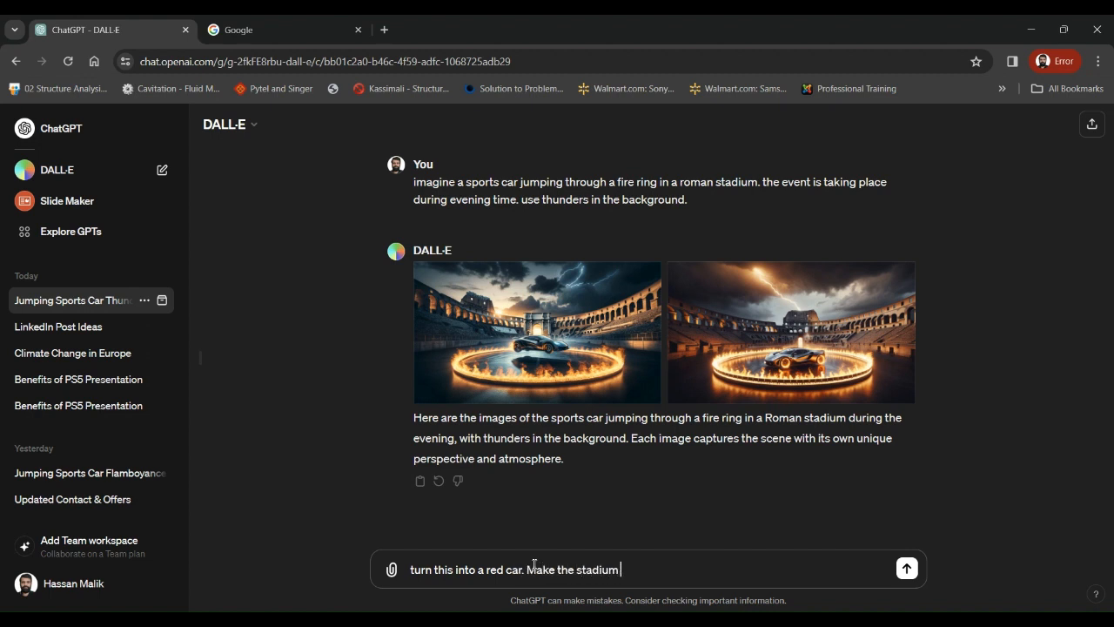
{"action": "type", "text": "ful"}
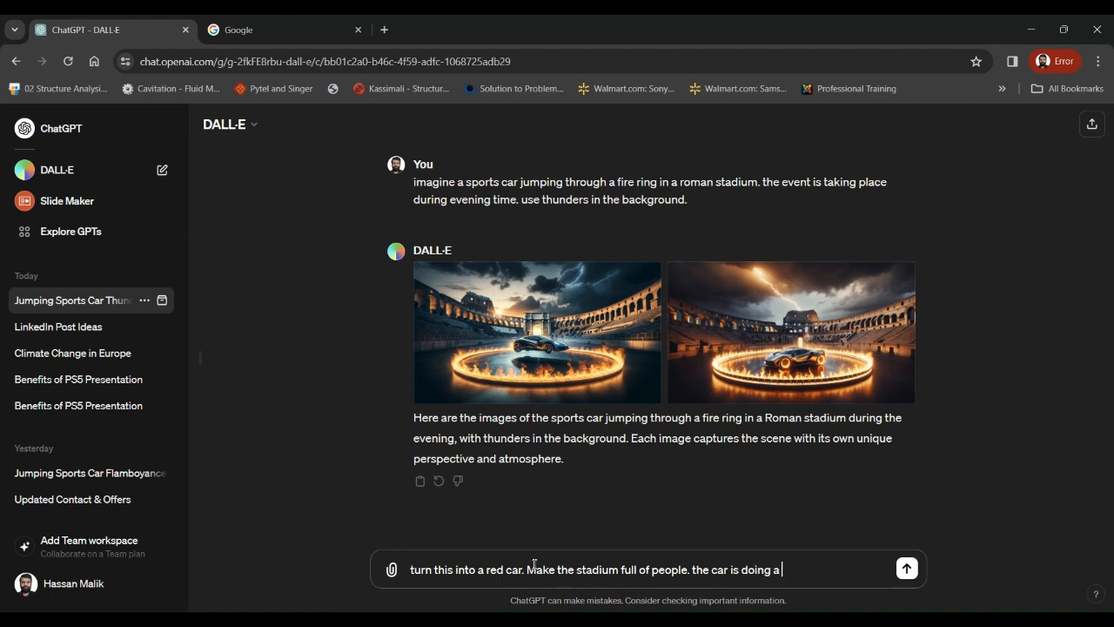
{"action": "type", "text": "burnout."}
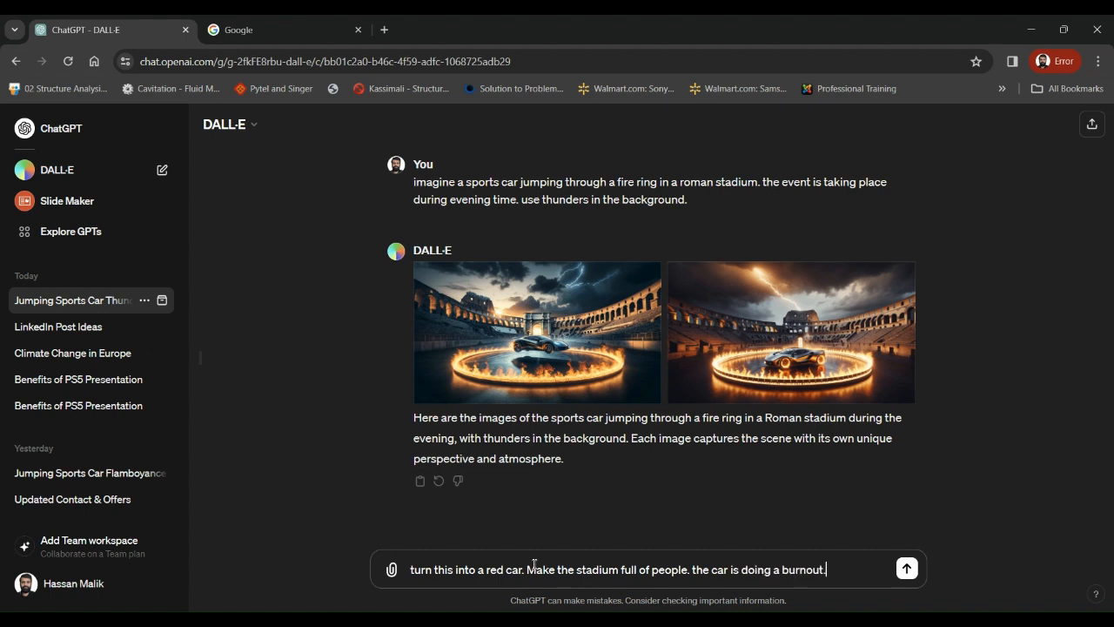
{"action": "left_click", "coordinate": [906, 567]}
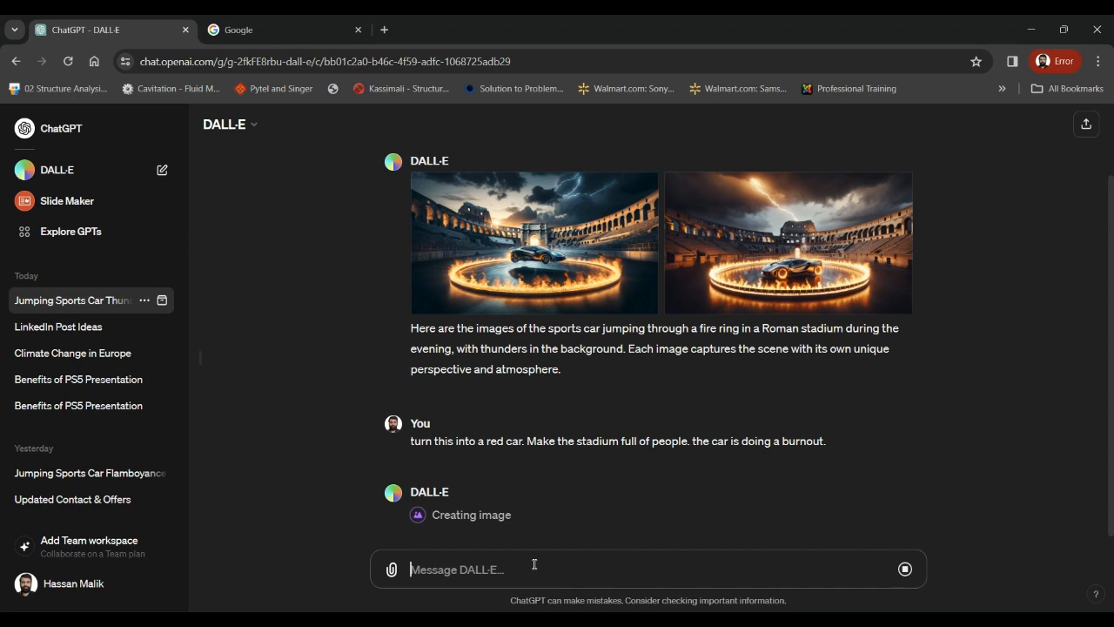
Step: Scroll to DALL·E's two red-car burnout images and enlarge the first one
{"action": "scroll", "scroll_direction": "down", "scroll_amount": 3}
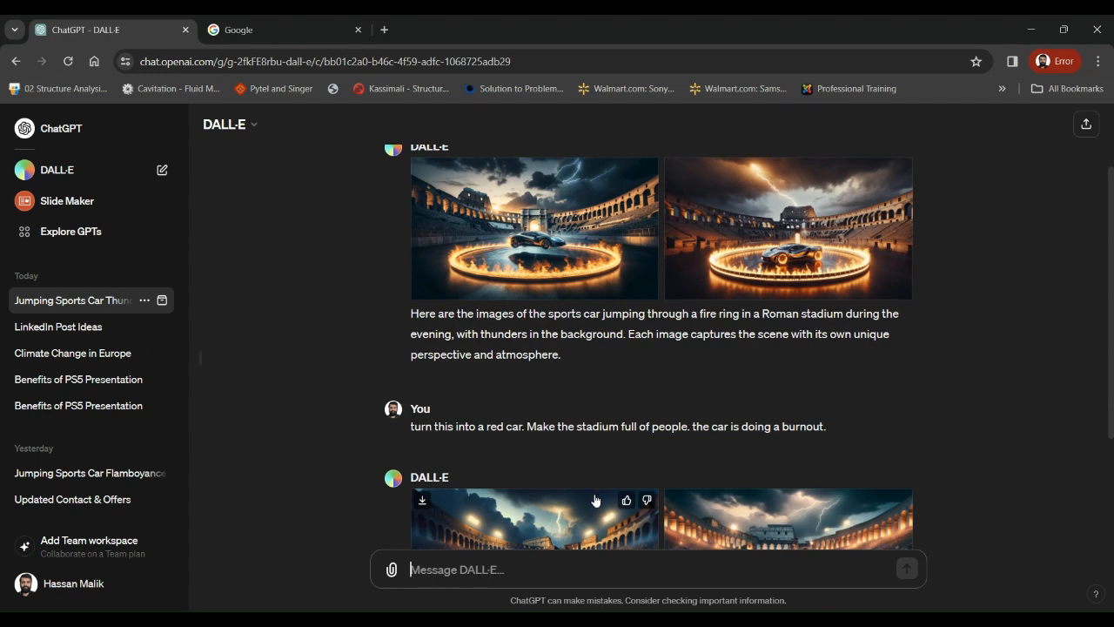
{"action": "scroll", "scroll_direction": "down", "scroll_amount": 3}
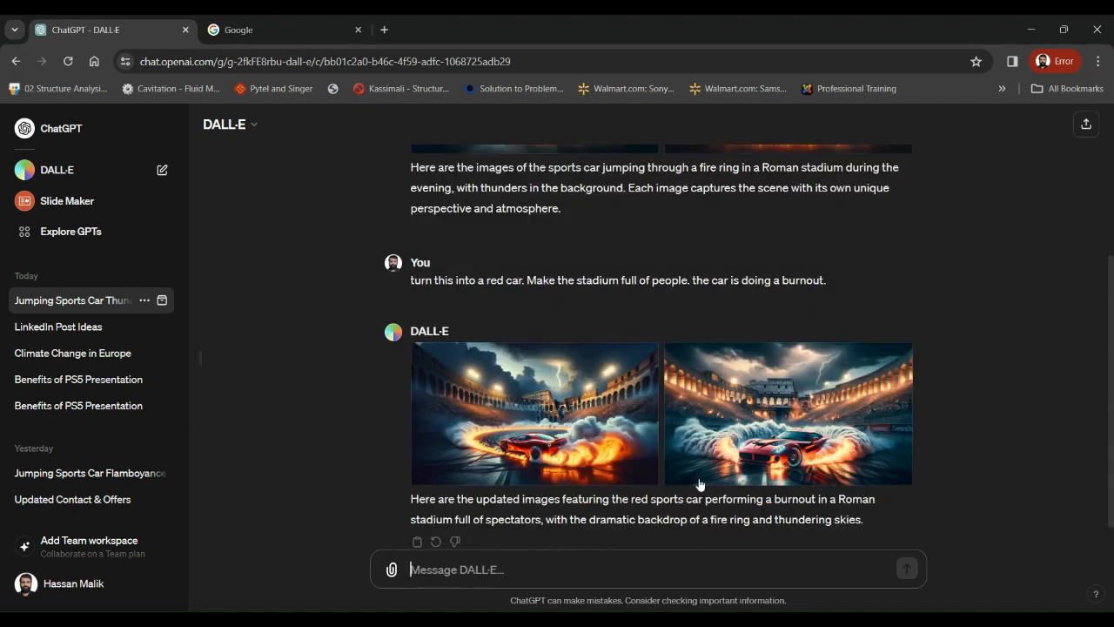
{"action": "mouse_move", "coordinate": [965, 424]}
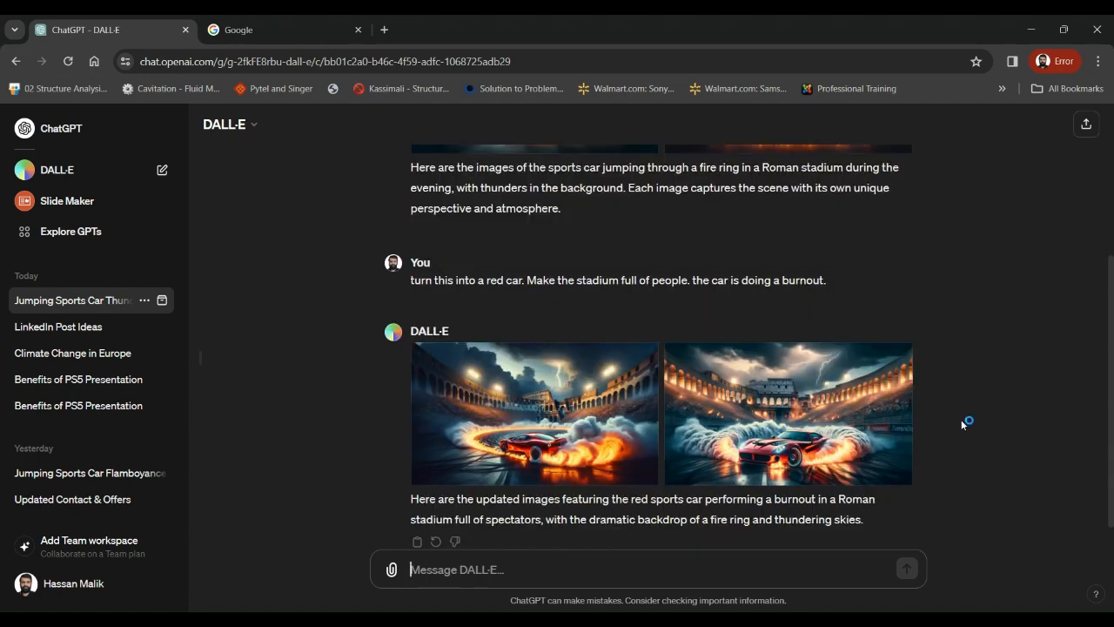
{"action": "mouse_move", "coordinate": [567, 445]}
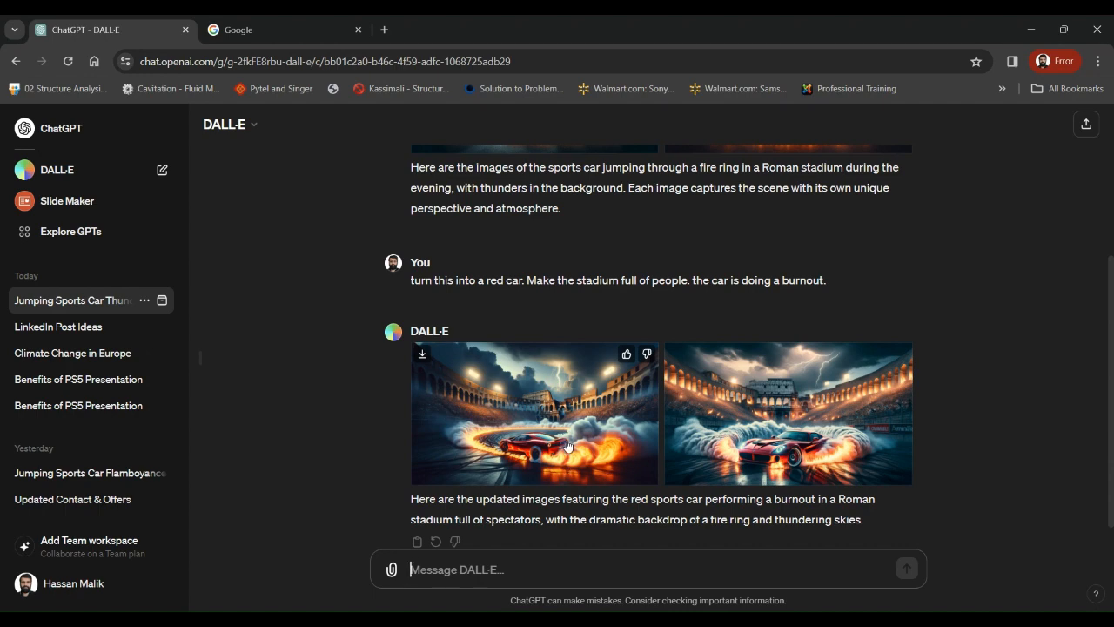
{"action": "left_click", "coordinate": [532, 414]}
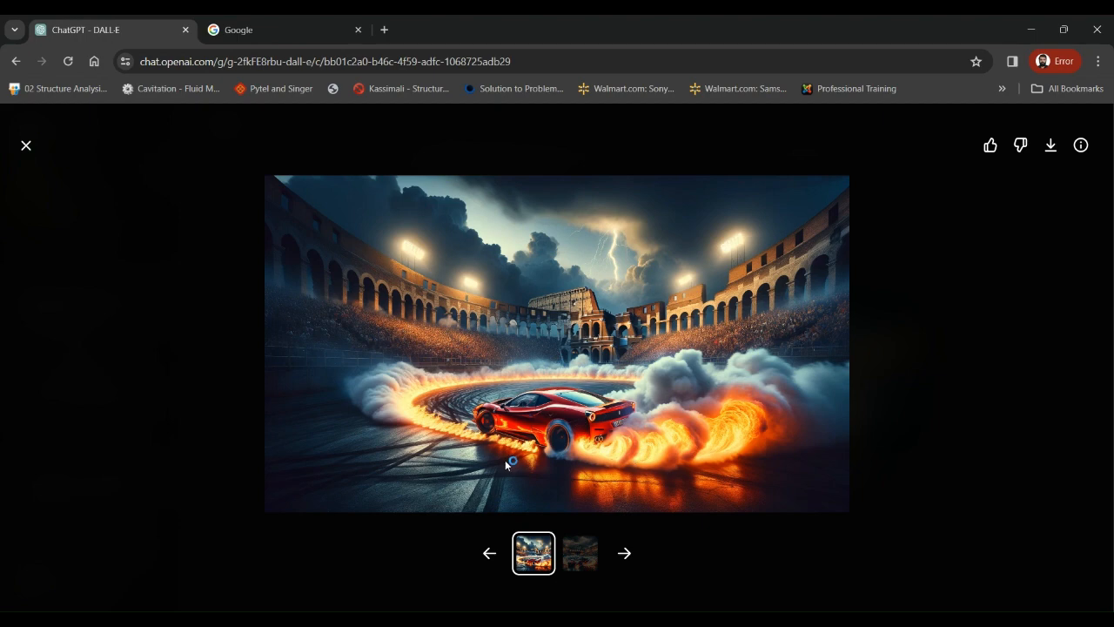
{"action": "mouse_move", "coordinate": [450, 433]}
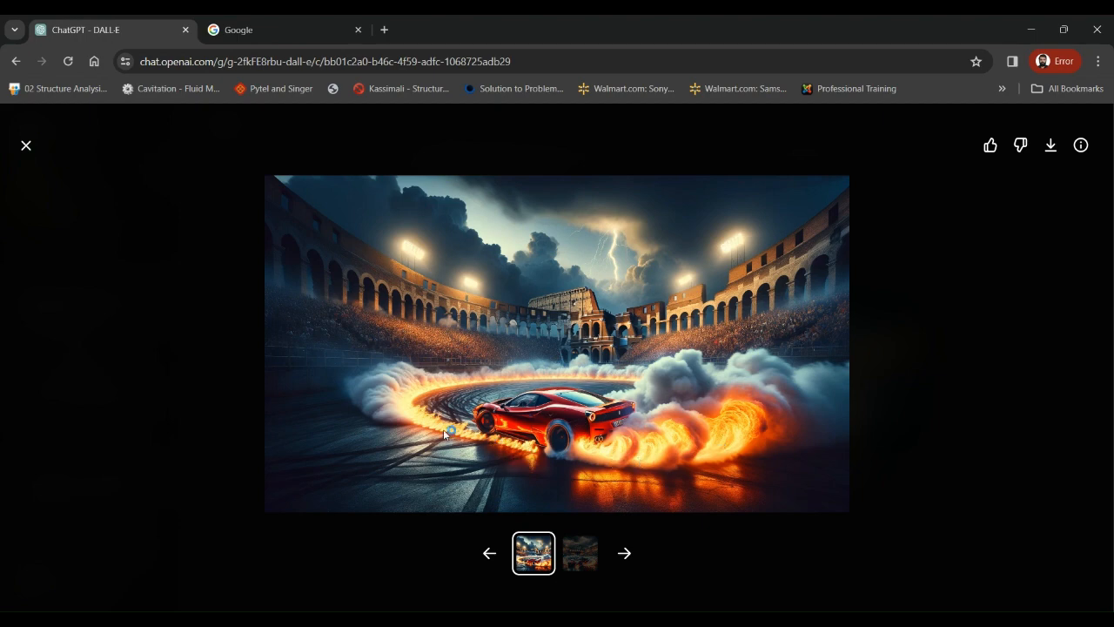
{"action": "mouse_move", "coordinate": [571, 449]}
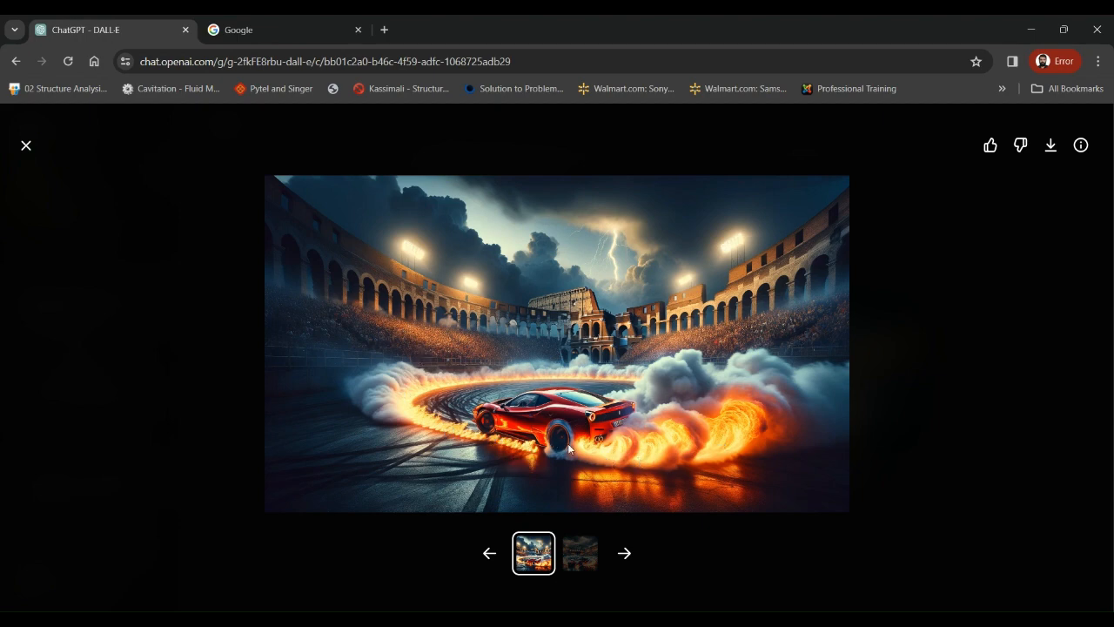
{"action": "mouse_move", "coordinate": [985, 338]}
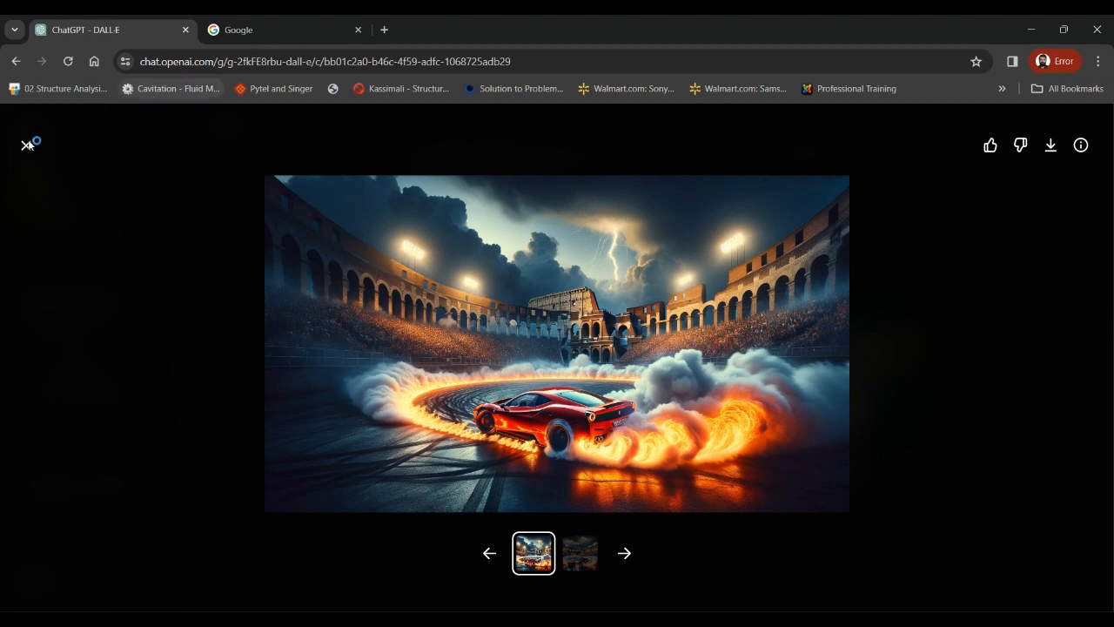
{"action": "left_click", "coordinate": [28, 144]}
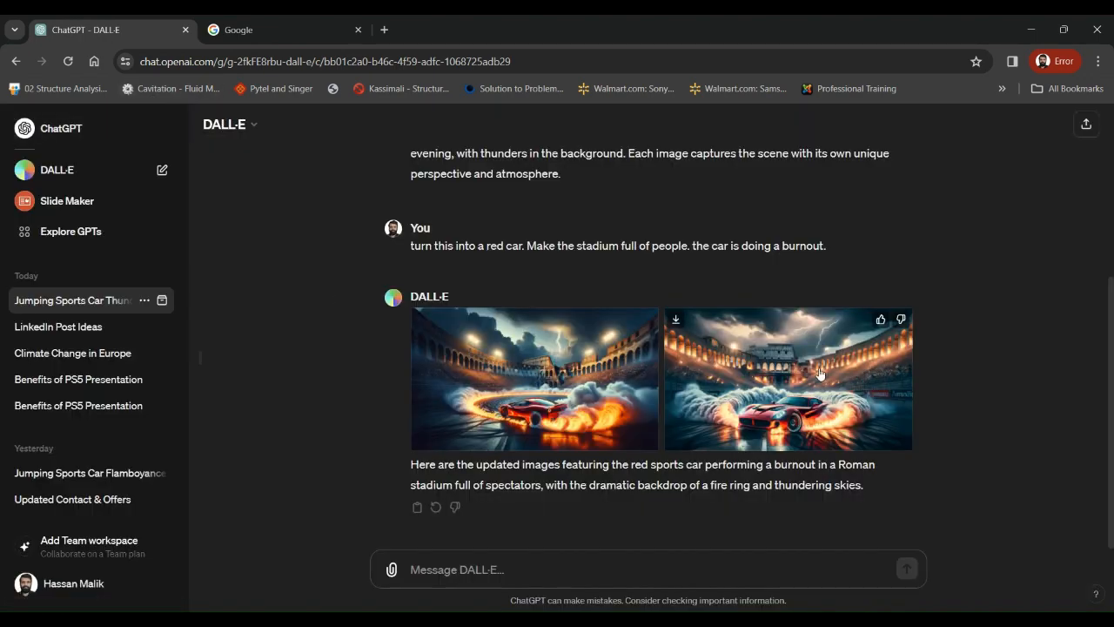
{"action": "left_click", "coordinate": [787, 380]}
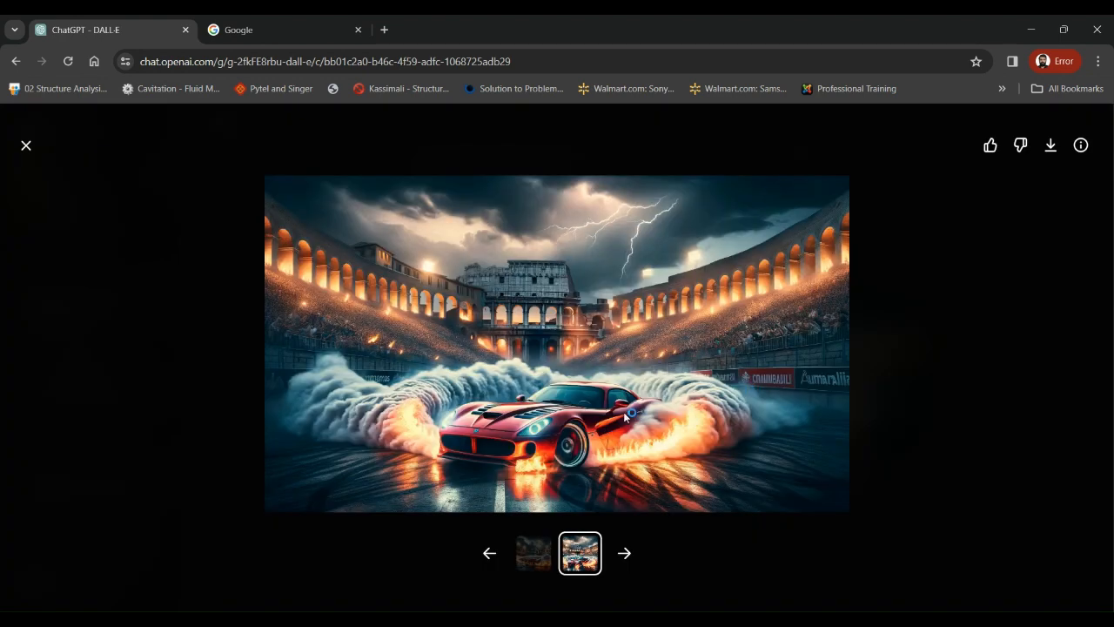
{"action": "mouse_move", "coordinate": [582, 305]}
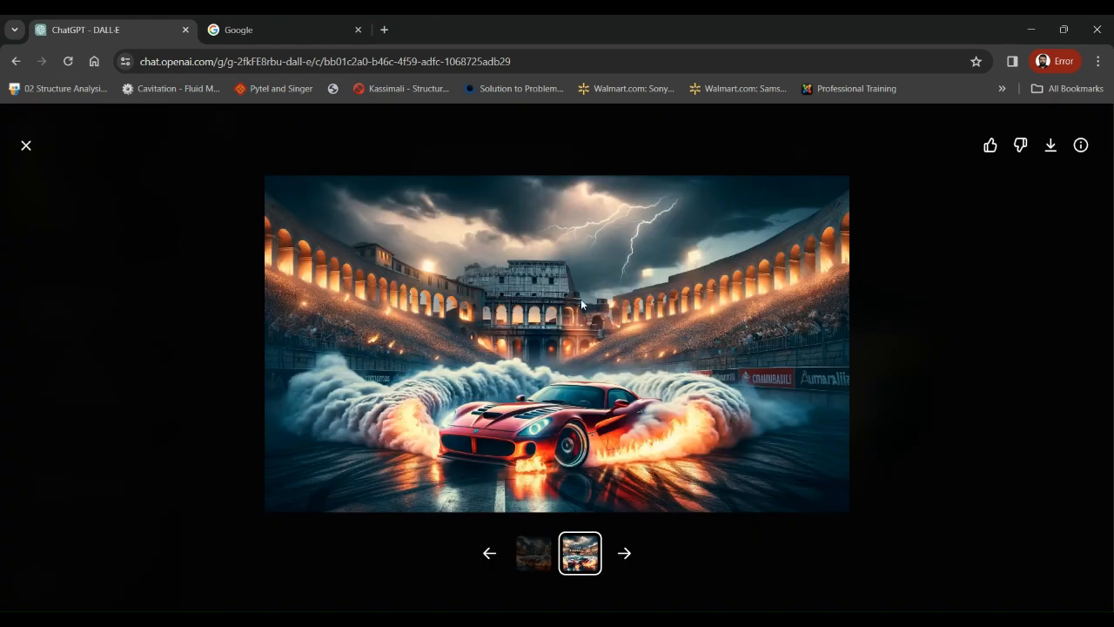
{"action": "mouse_move", "coordinate": [486, 296]}
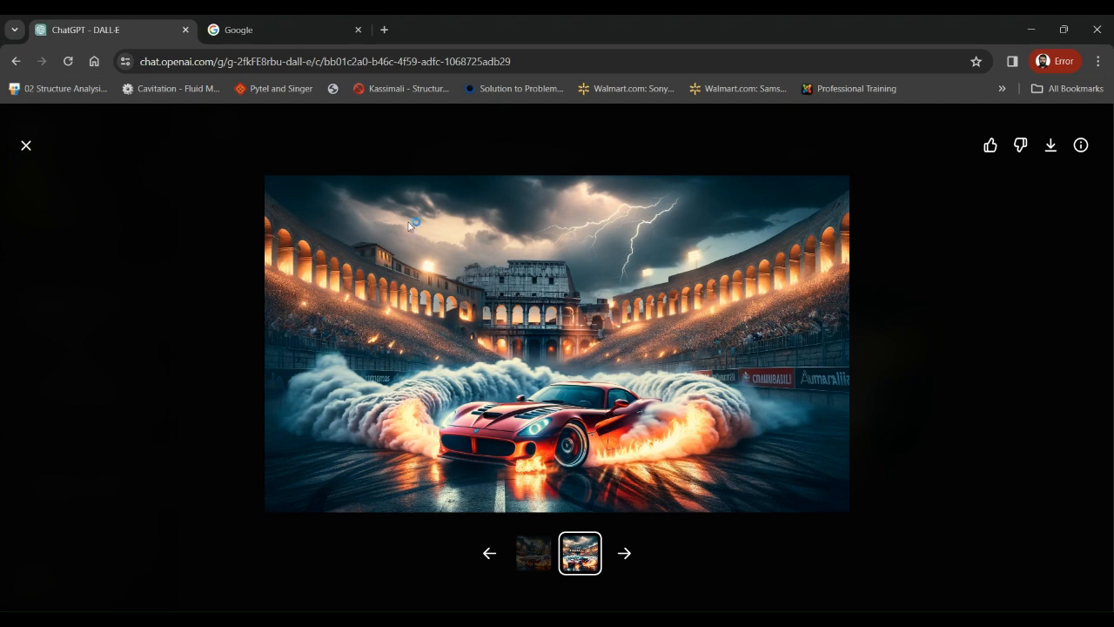
{"action": "mouse_move", "coordinate": [651, 226]}
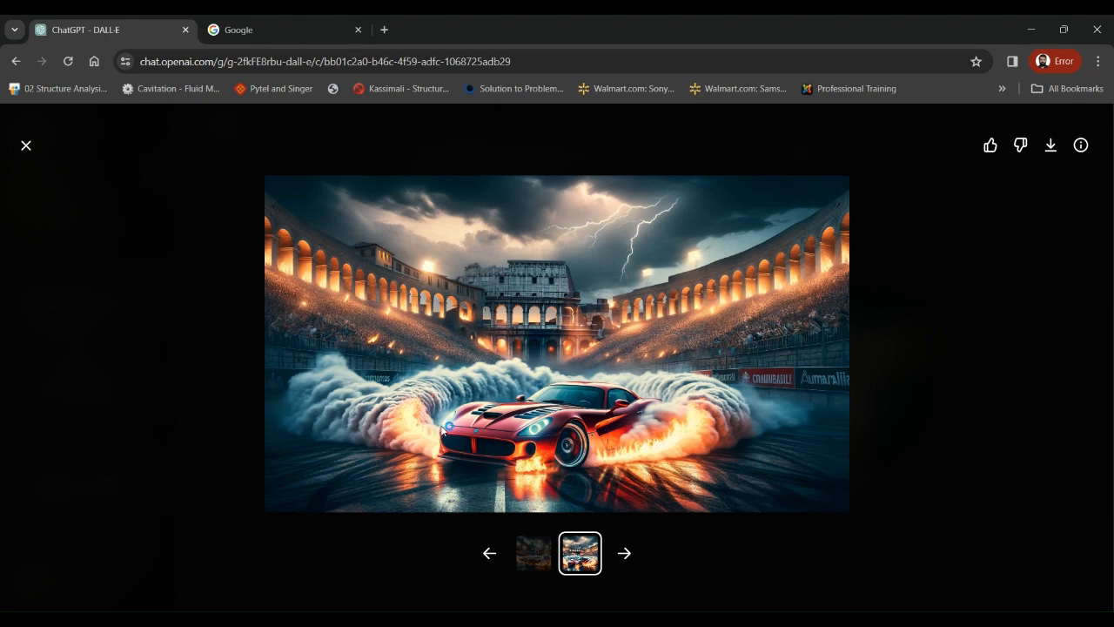
{"action": "mouse_move", "coordinate": [97, 183]}
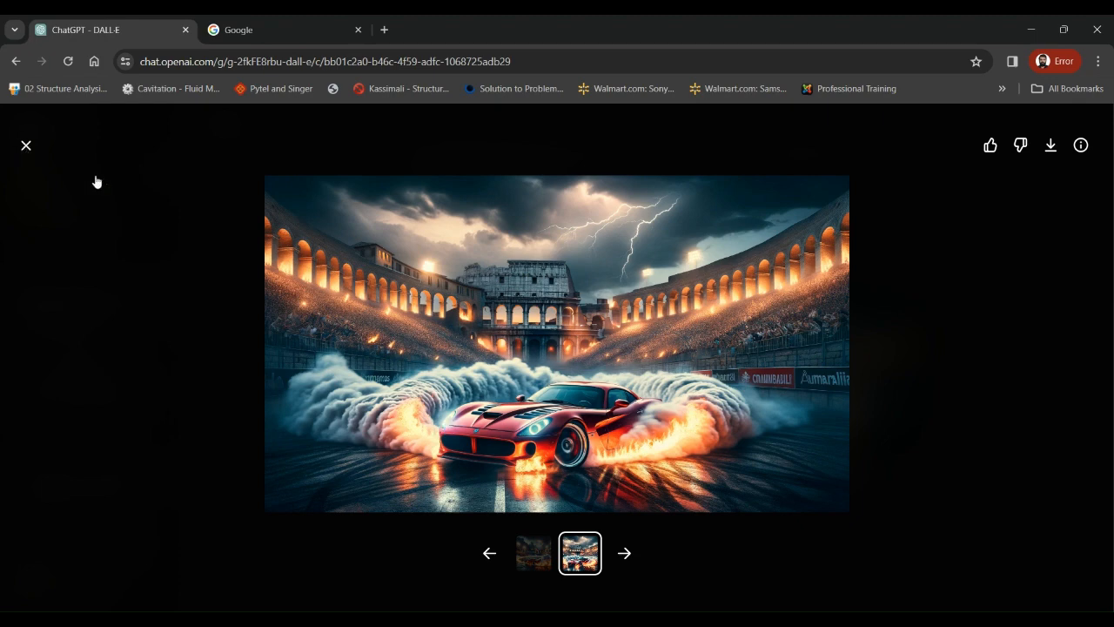
{"action": "left_click", "coordinate": [25, 146]}
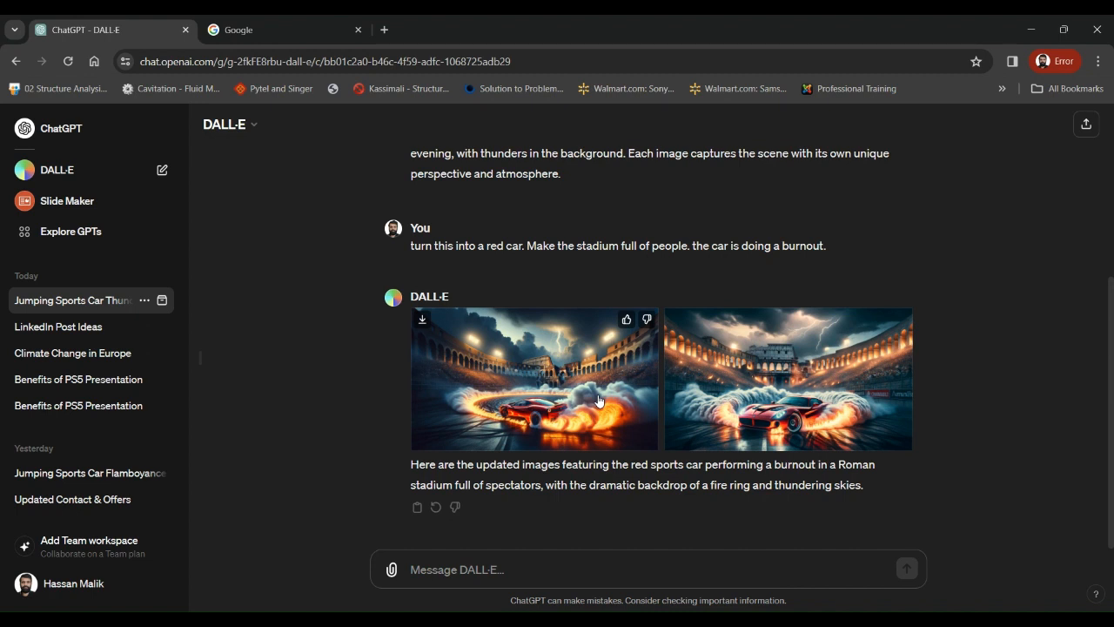
{"action": "mouse_move", "coordinate": [756, 590]}
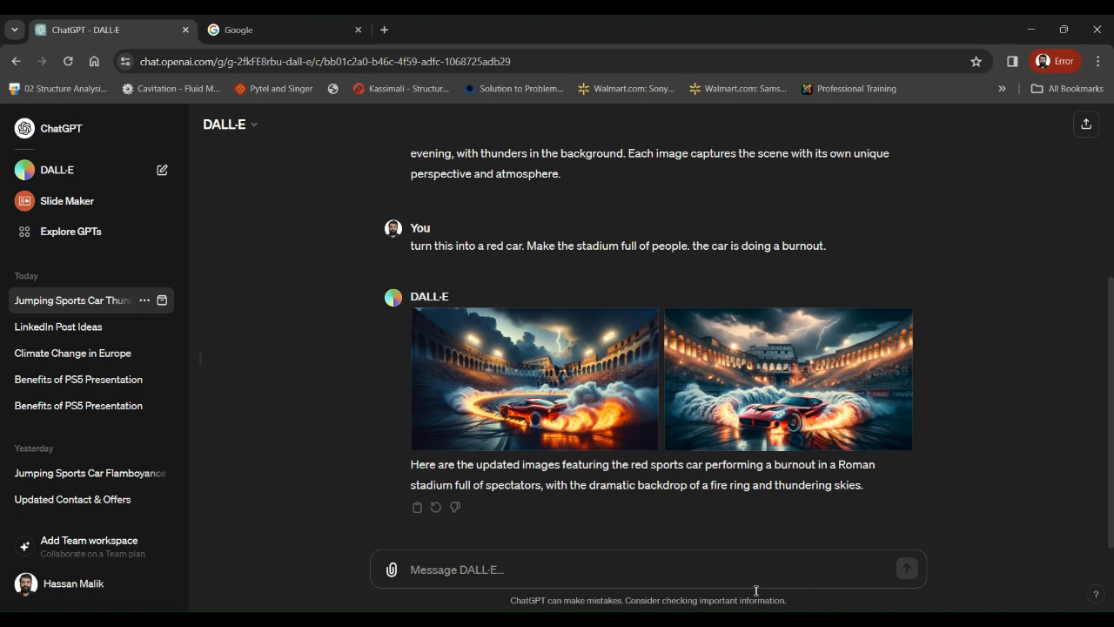